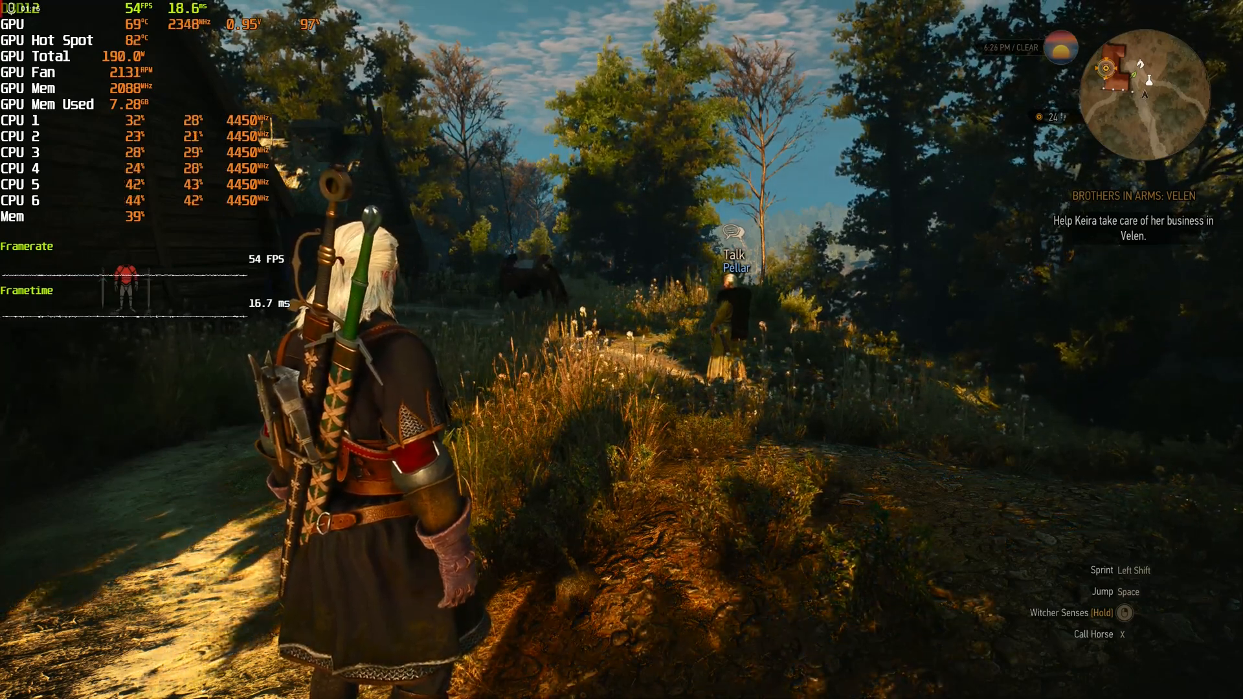
Step: Leave The Witcher 3 and return to the desktop with MorePowerTool open
key(Escape)
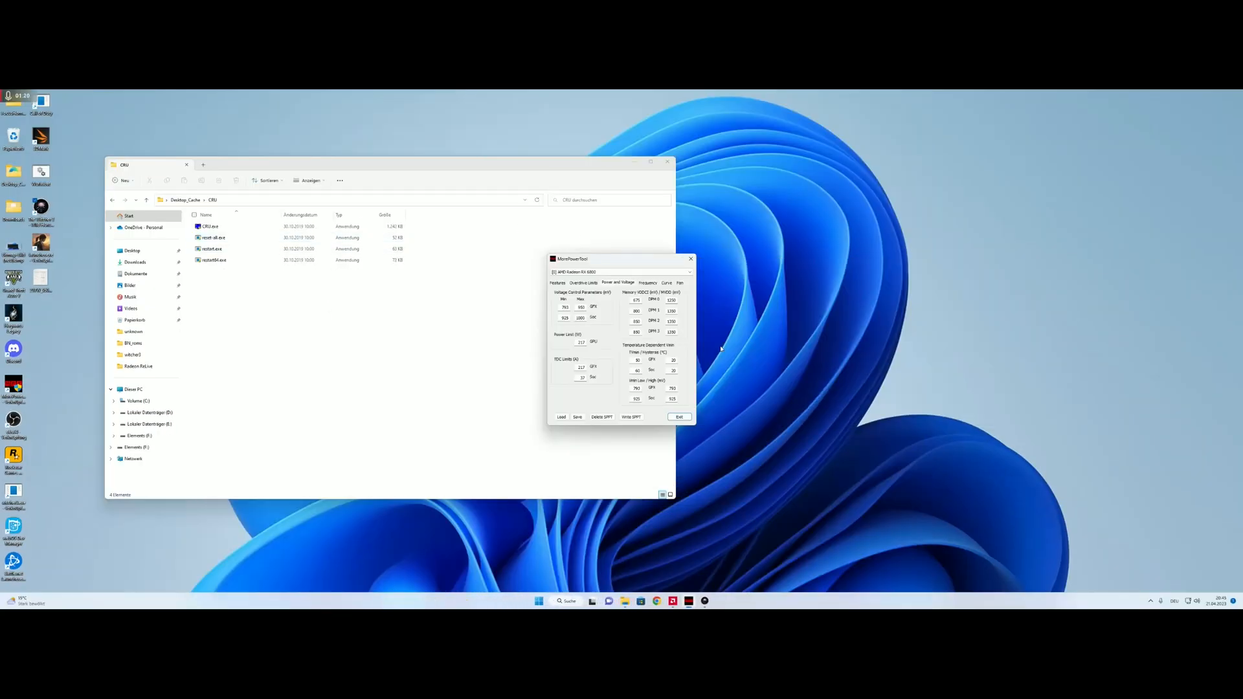
Step: Move the MorePowerTool window toward the centre of the desktop
drag(595, 259, 539, 241)
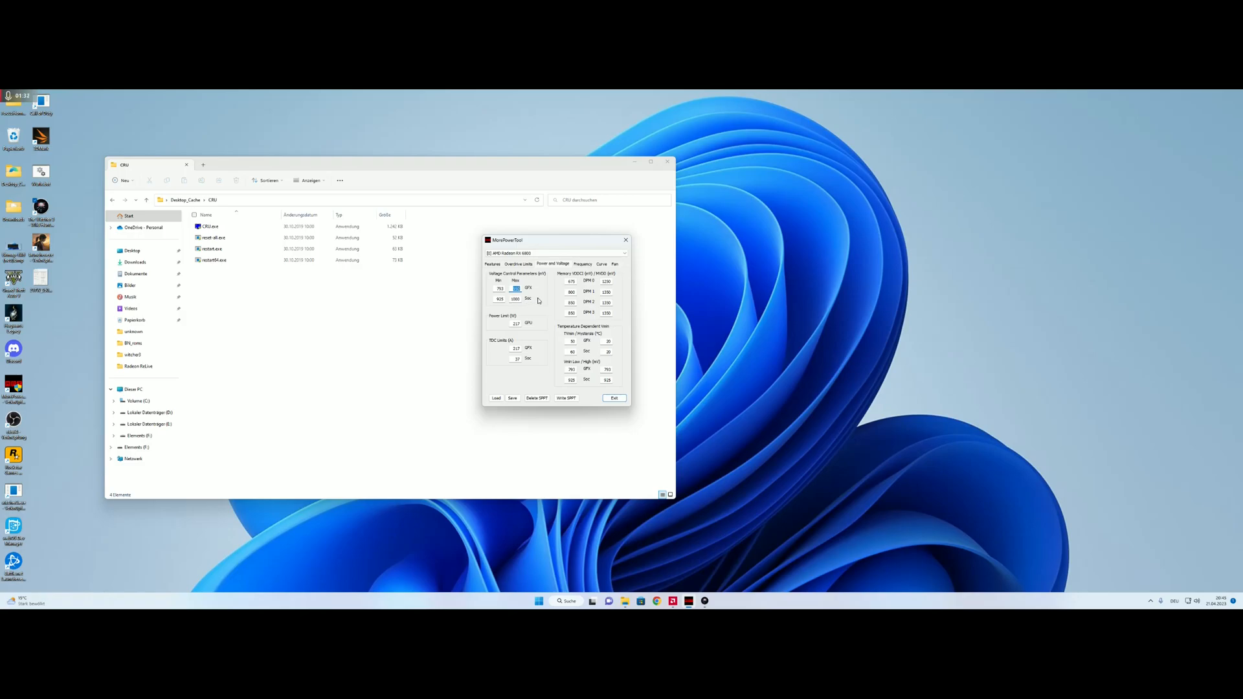
mouse_move(524, 303)
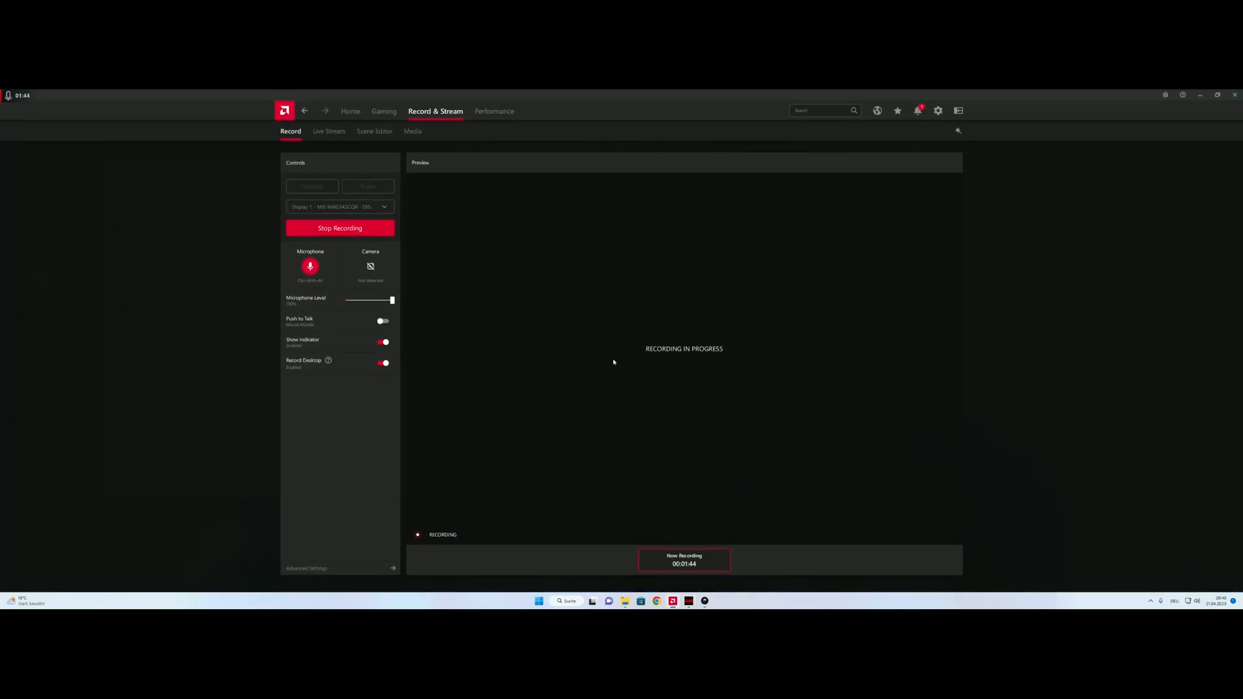
Step: Review the RX 6800's GPU, fan and power tuning sections under Performance > Tuning
click(493, 111)
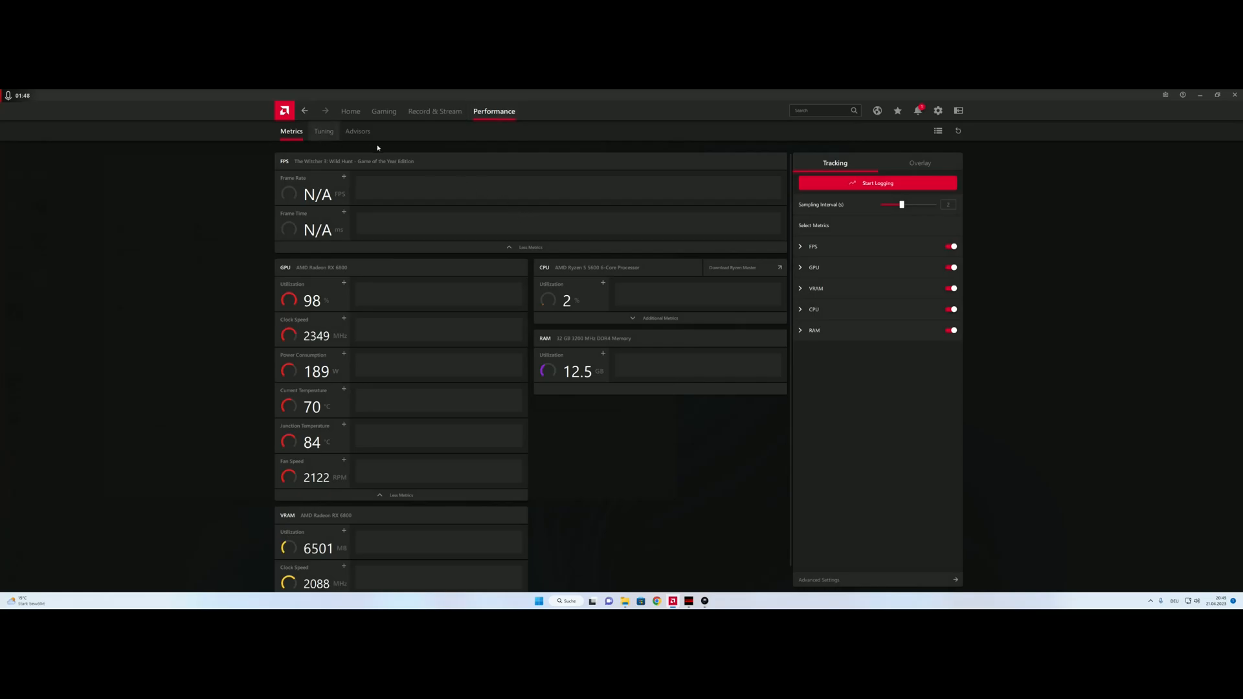
click(323, 131)
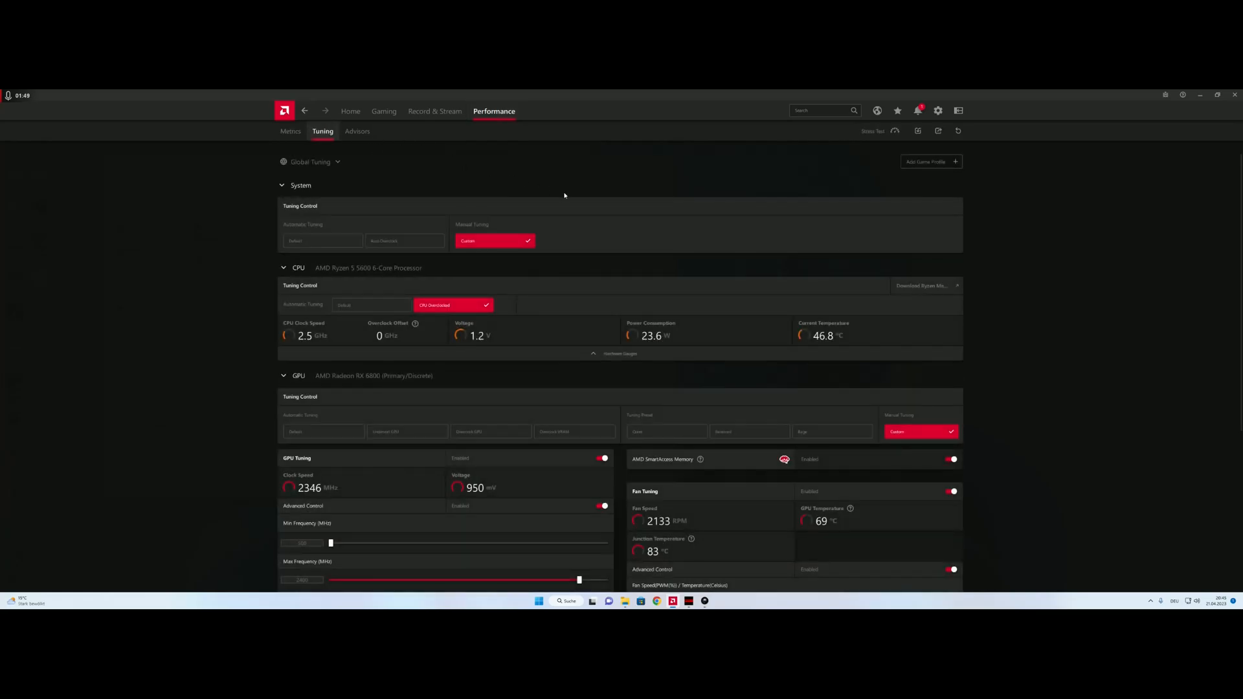
scroll(down, 3)
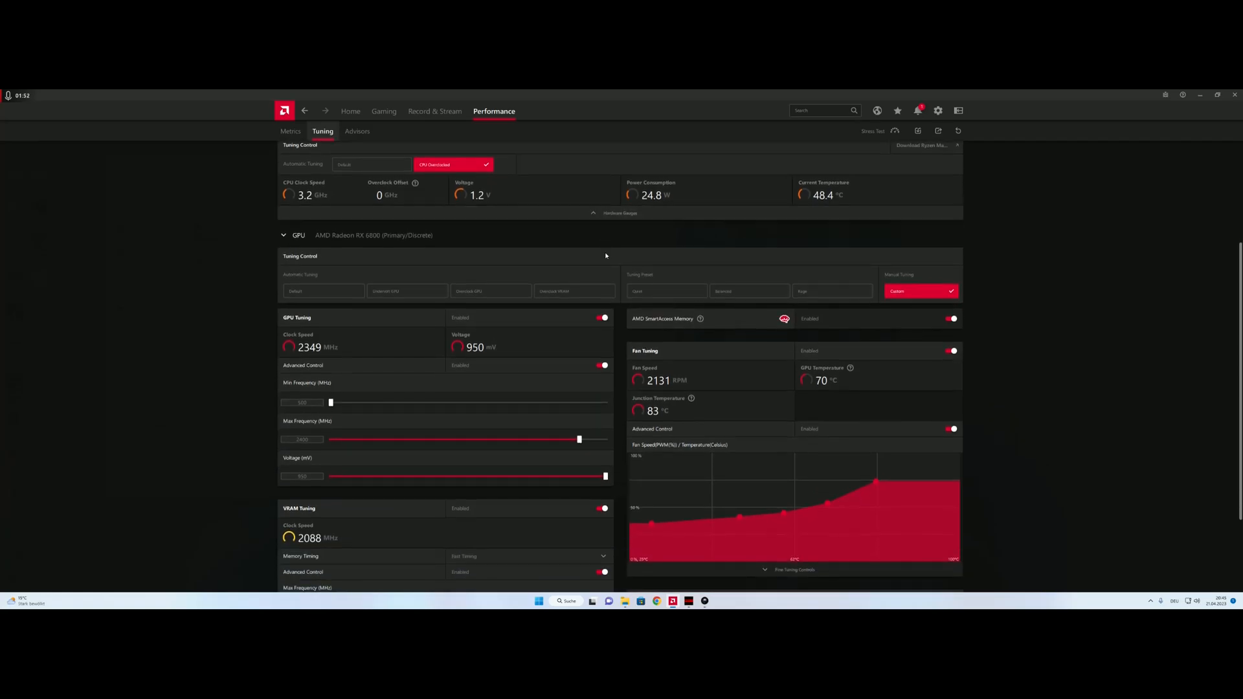
scroll(down, 3)
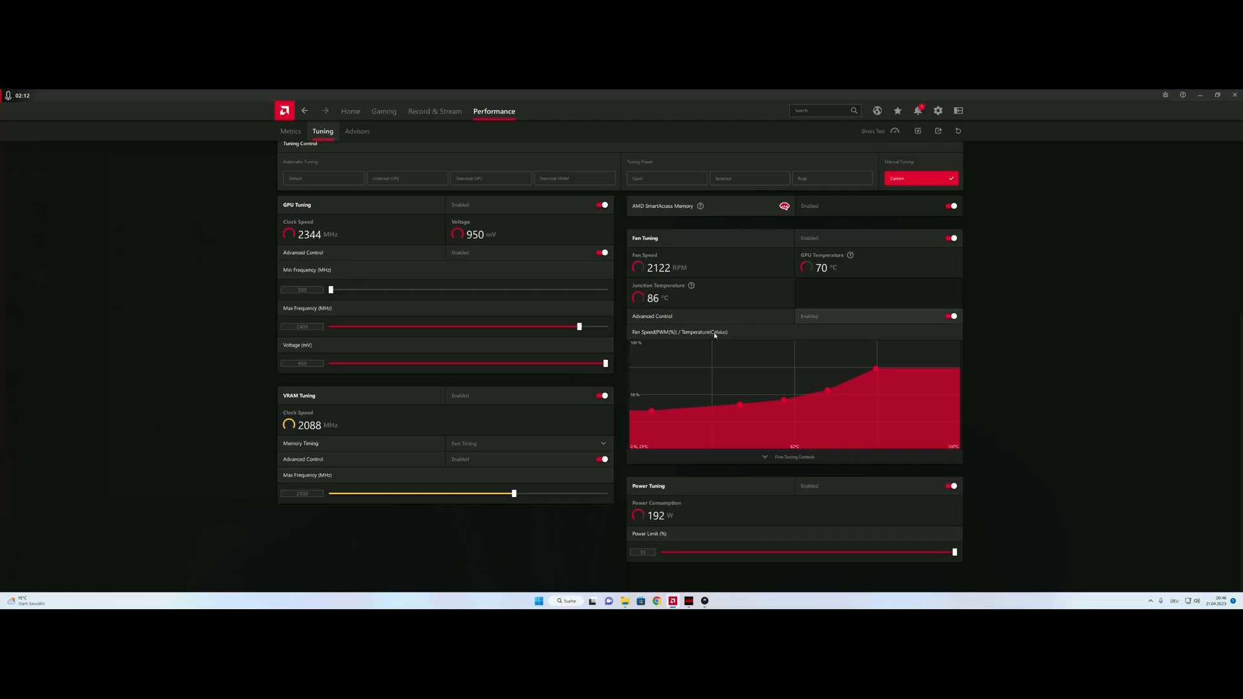
mouse_move(849, 402)
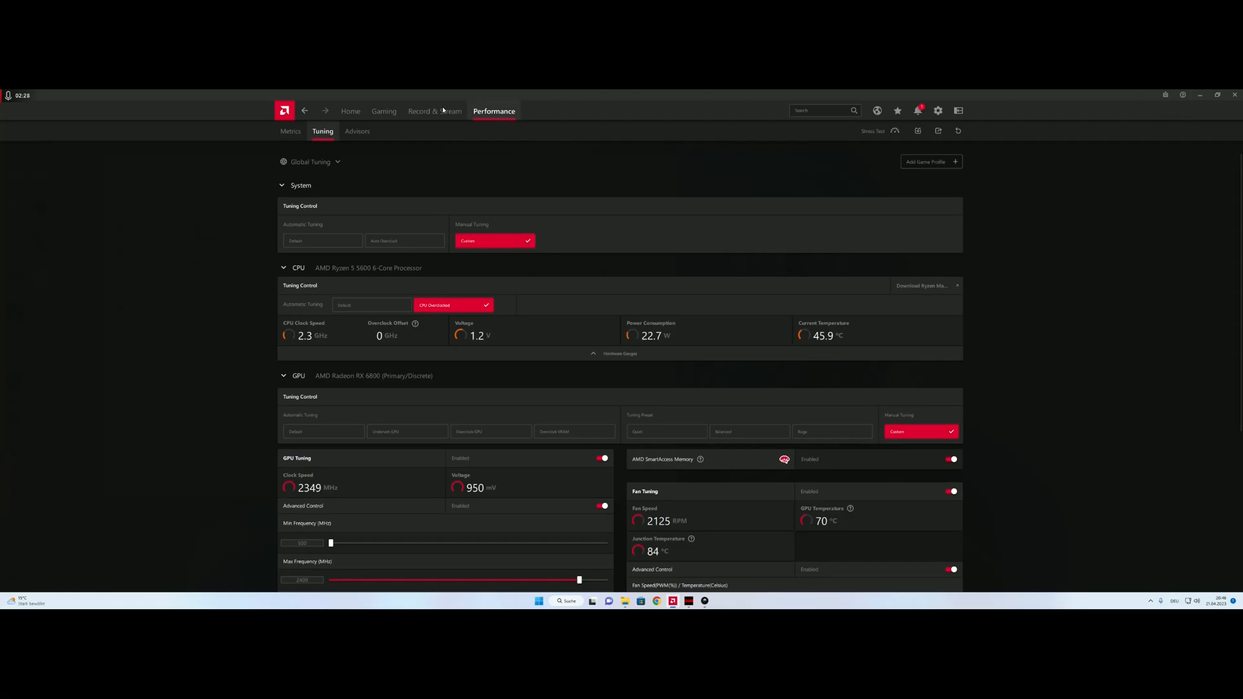
Step: Check the home dashboard and live performance metrics before returning to MorePowerTool
click(351, 111)
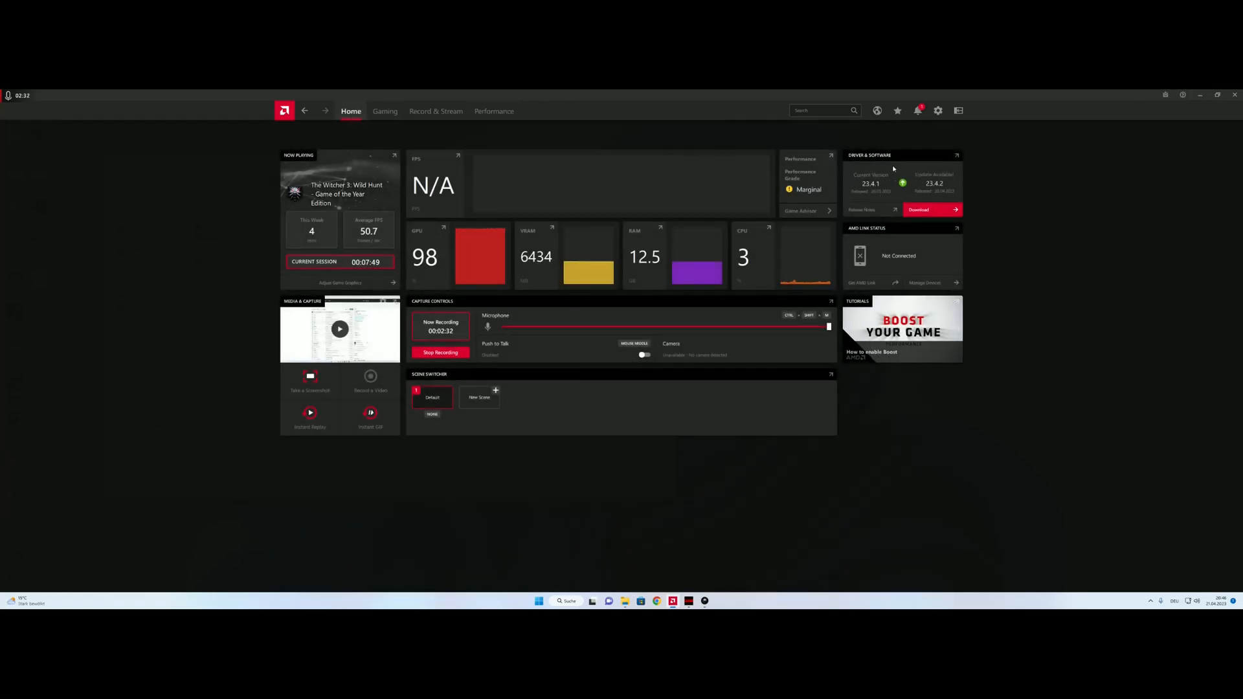
click(493, 111)
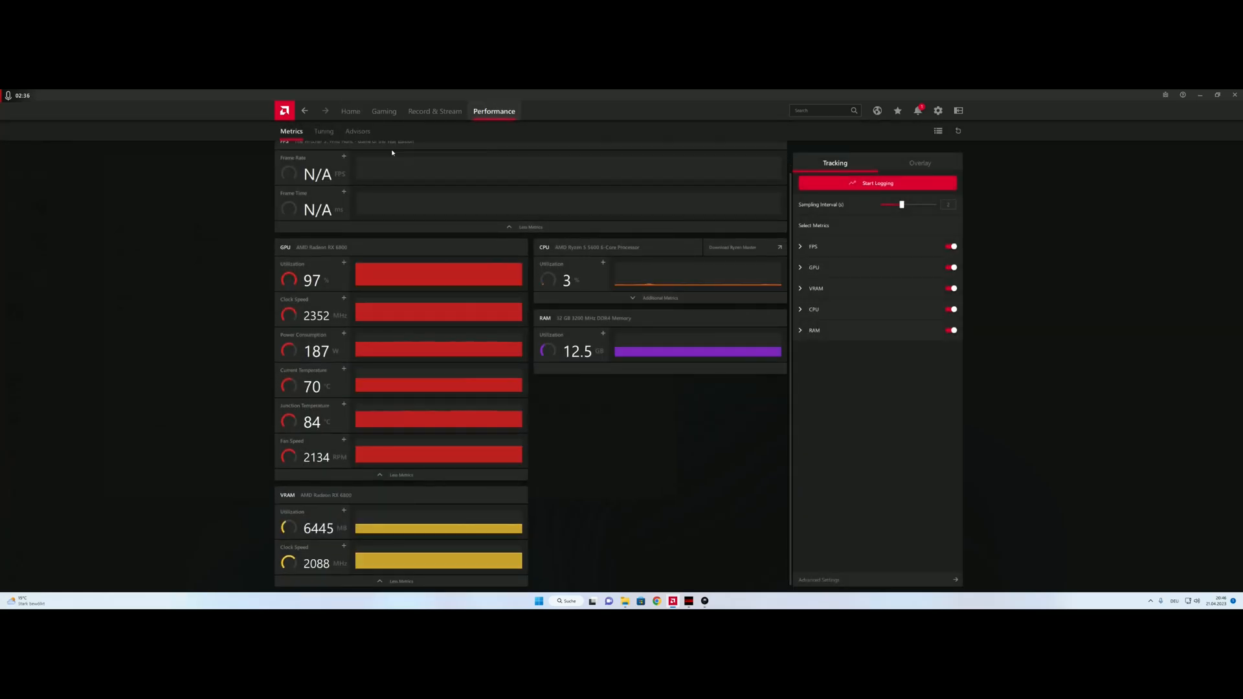
click(322, 130)
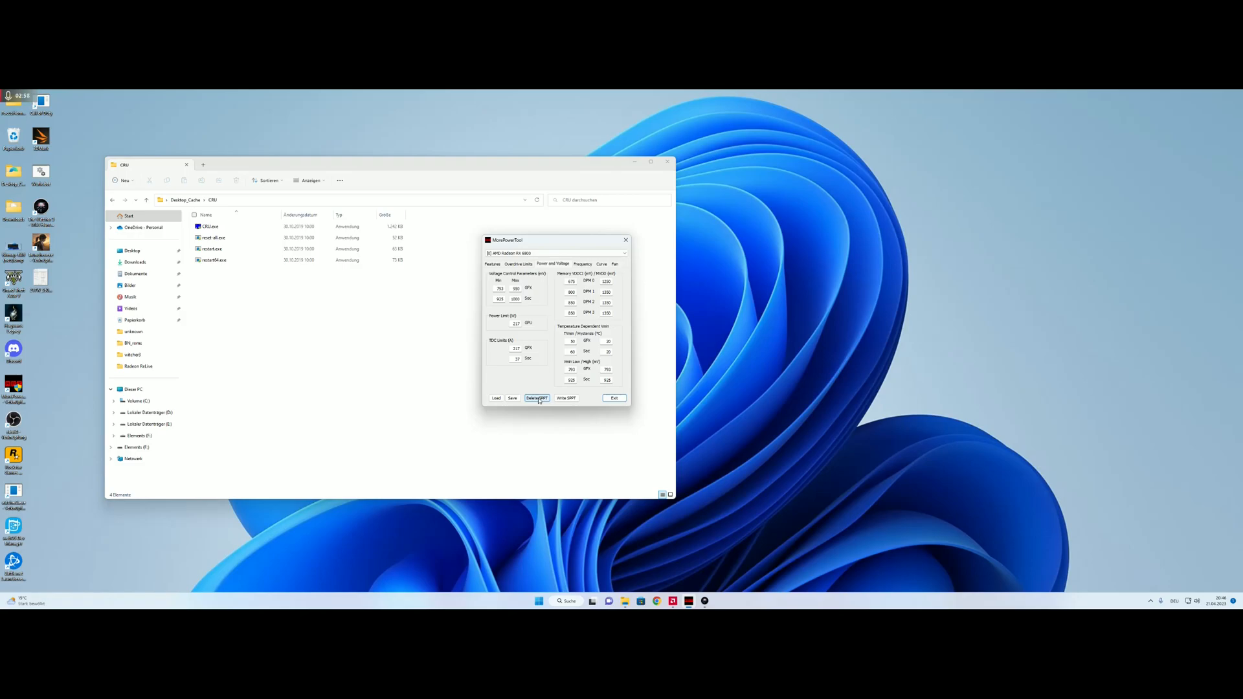
Step: Delete the soft power play table so the card reverts to stock limits
click(536, 397)
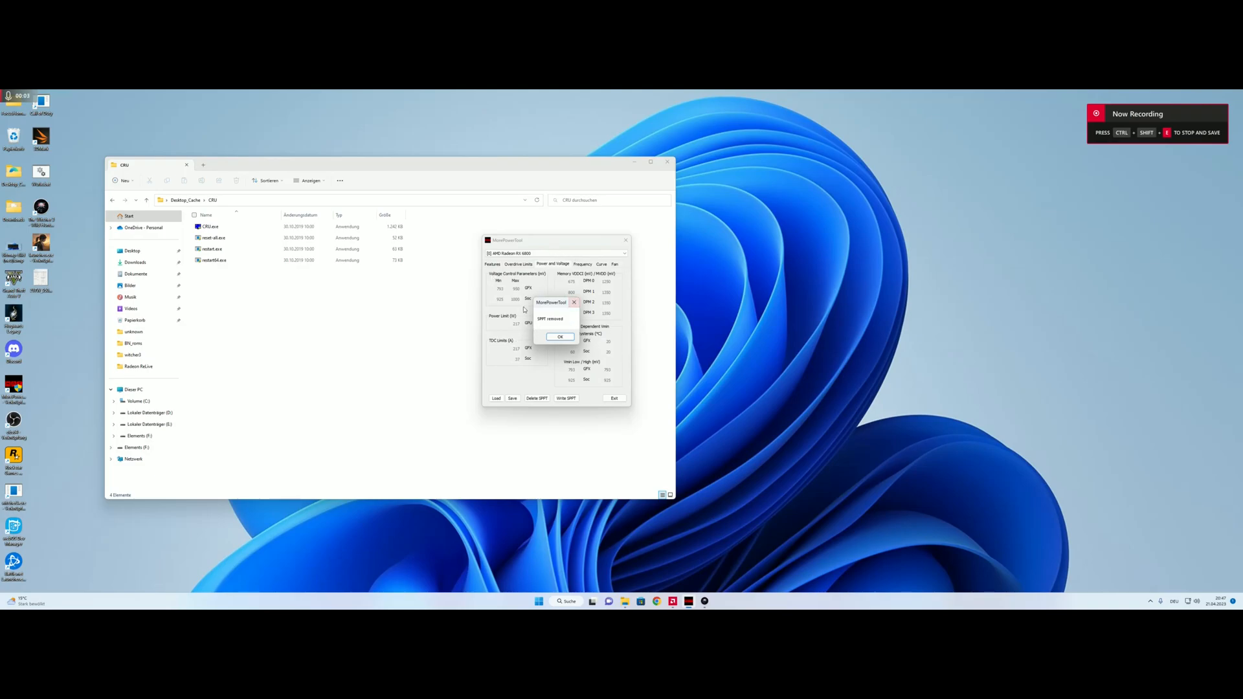
click(213, 260)
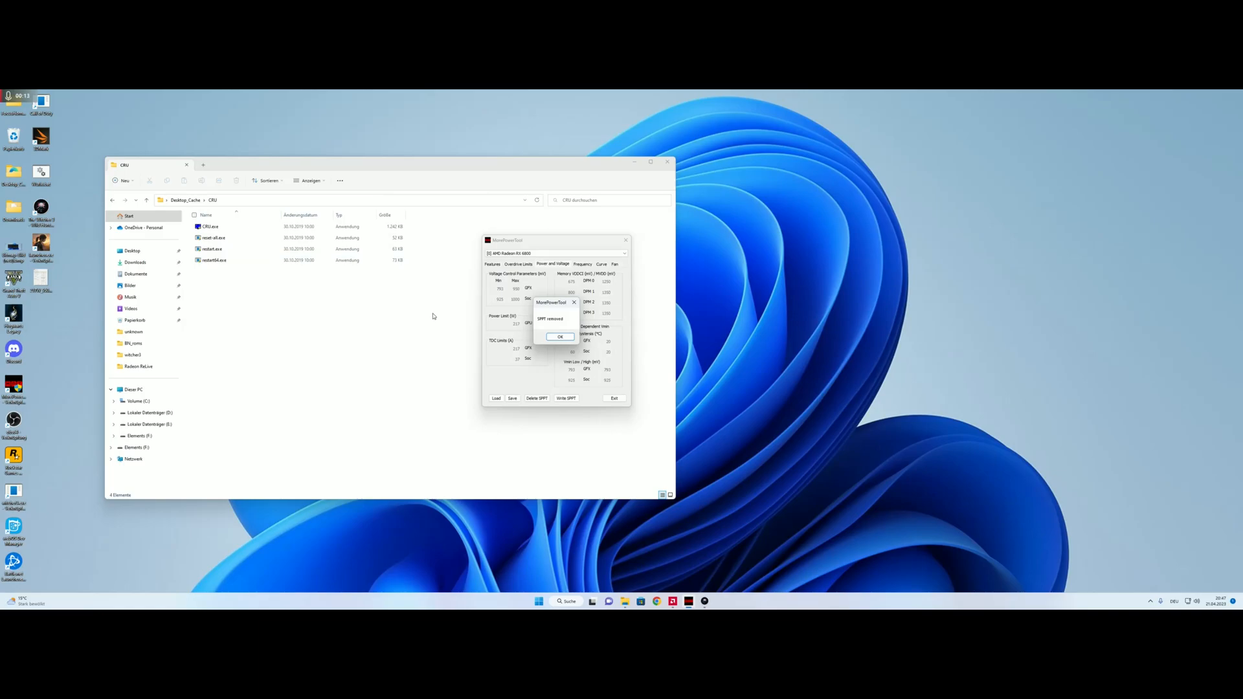
mouse_move(609, 354)
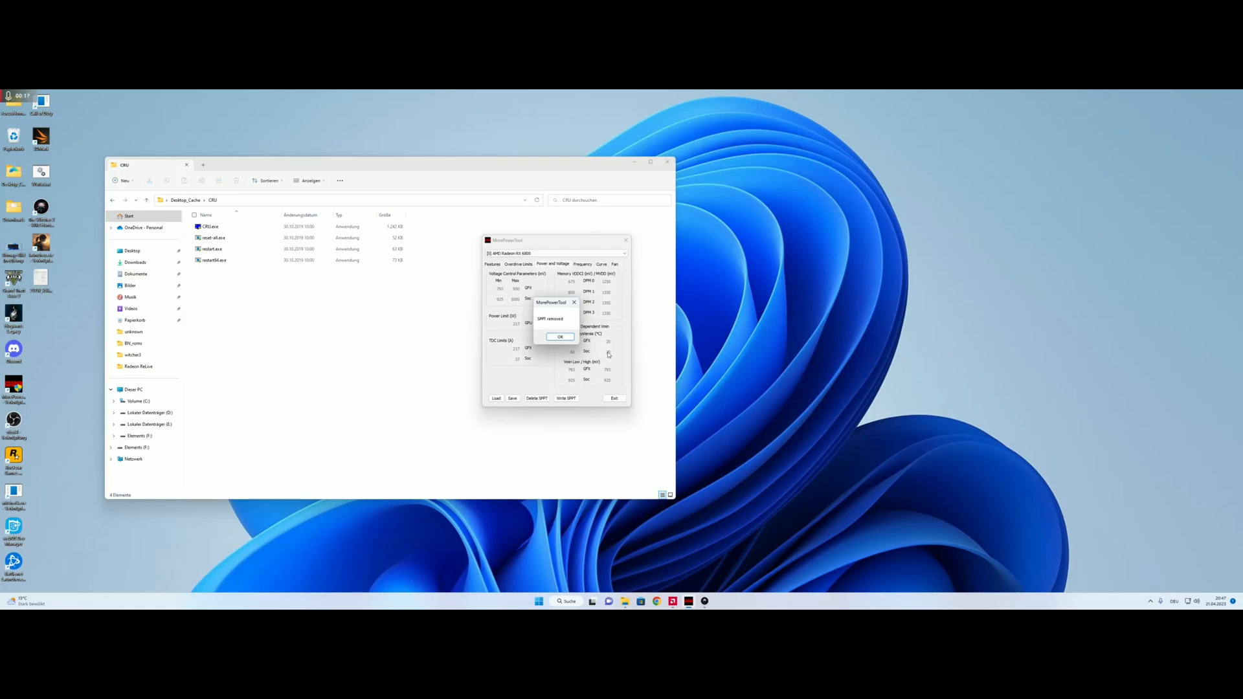
mouse_move(609, 333)
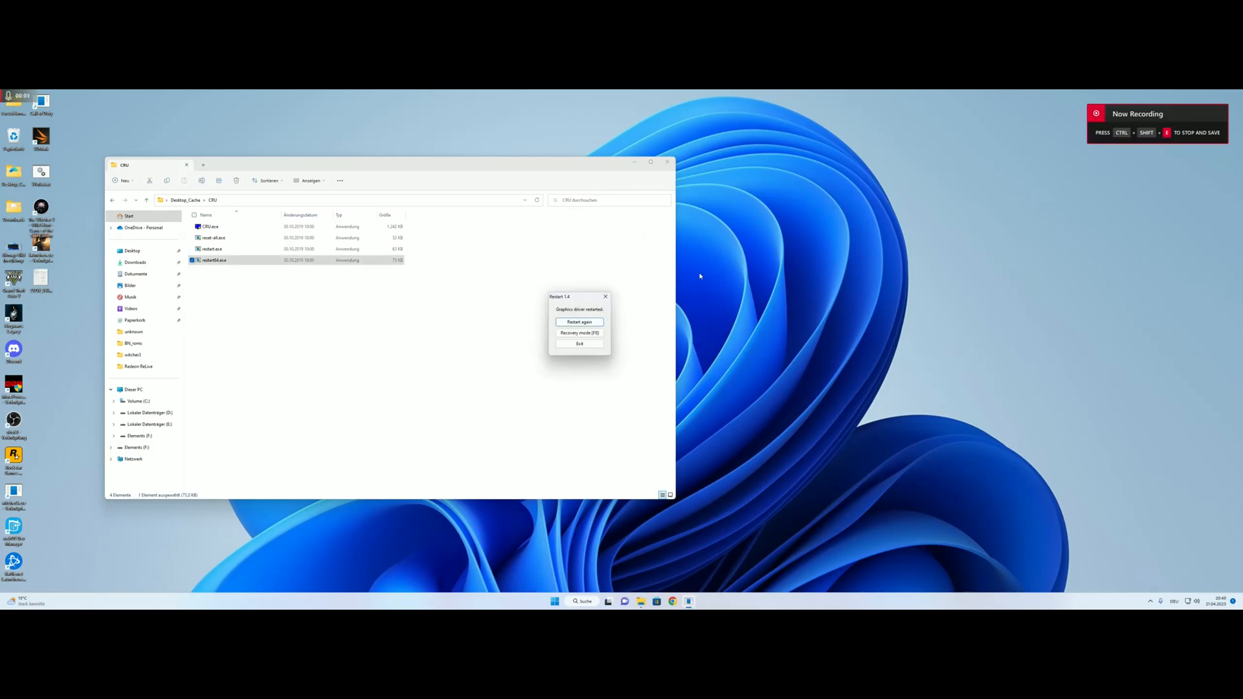
Step: Dismiss the Restart64 driver-restarted notice and bring up the BR_roms file dialog
click(214, 260)
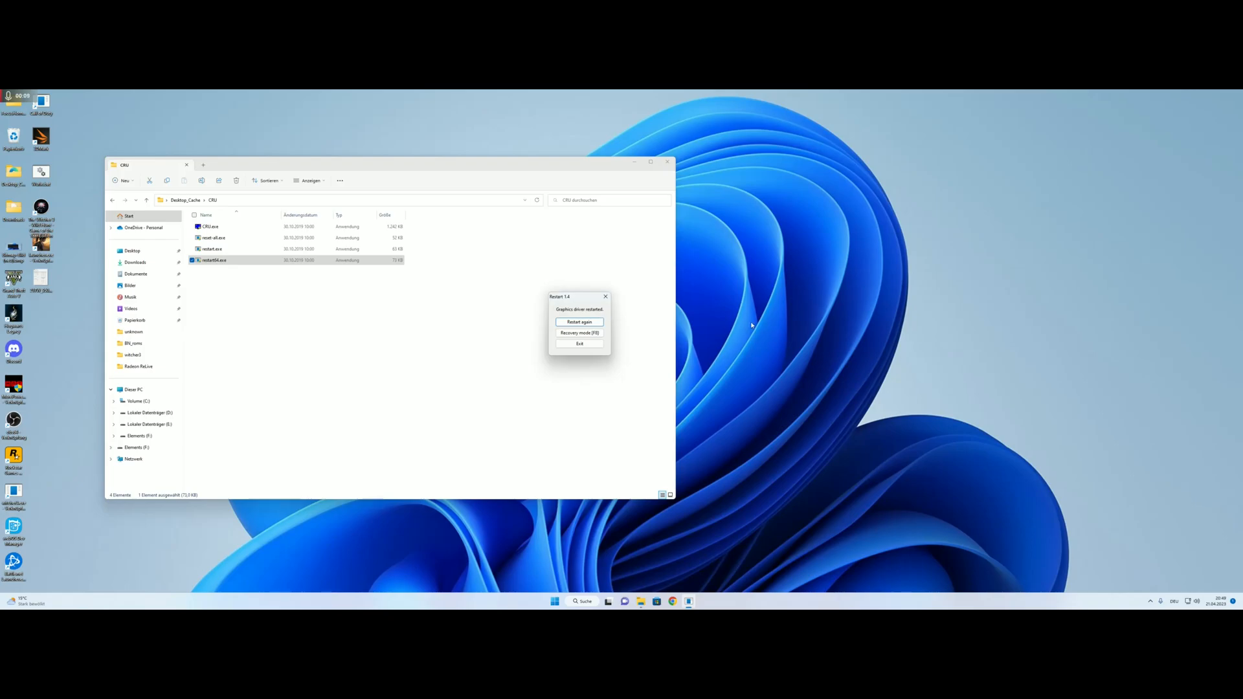
mouse_move(504, 250)
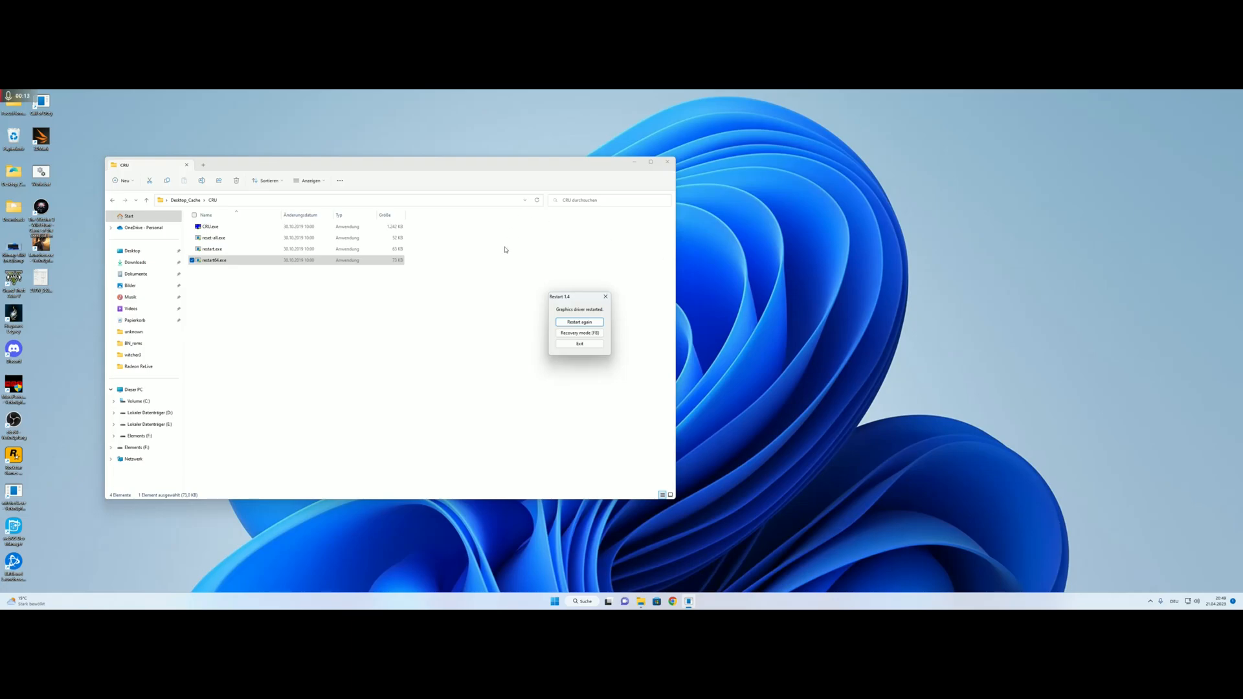
mouse_move(365, 359)
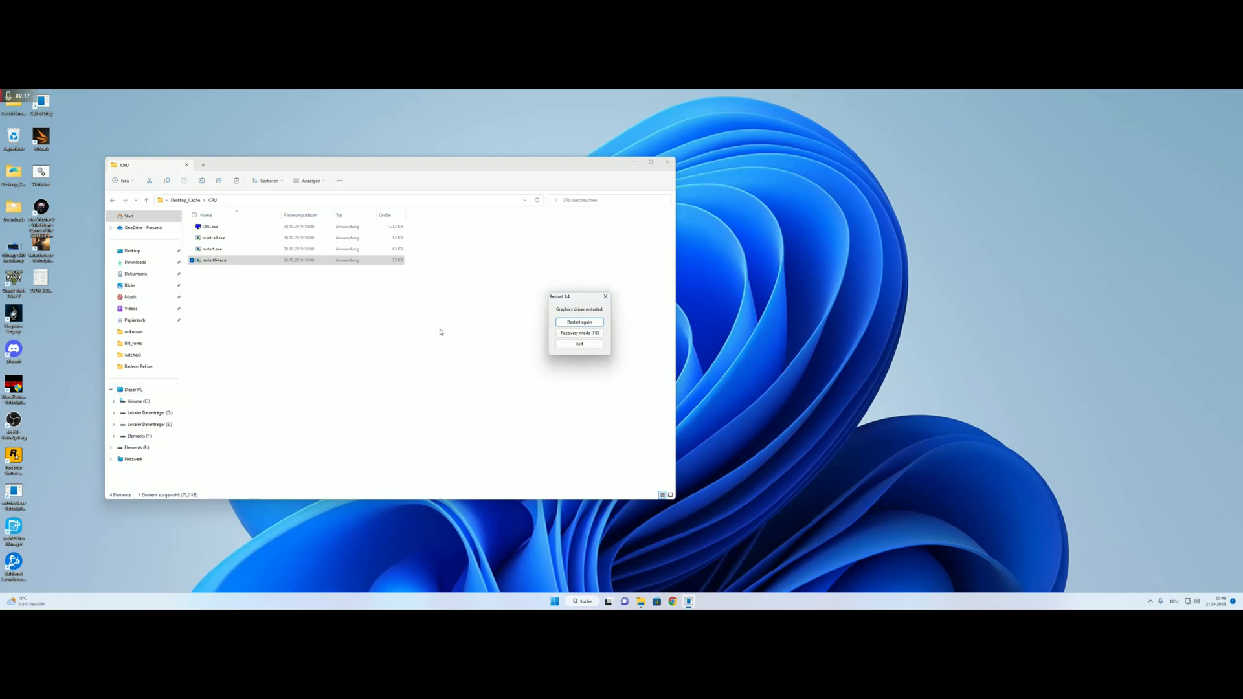
click(579, 343)
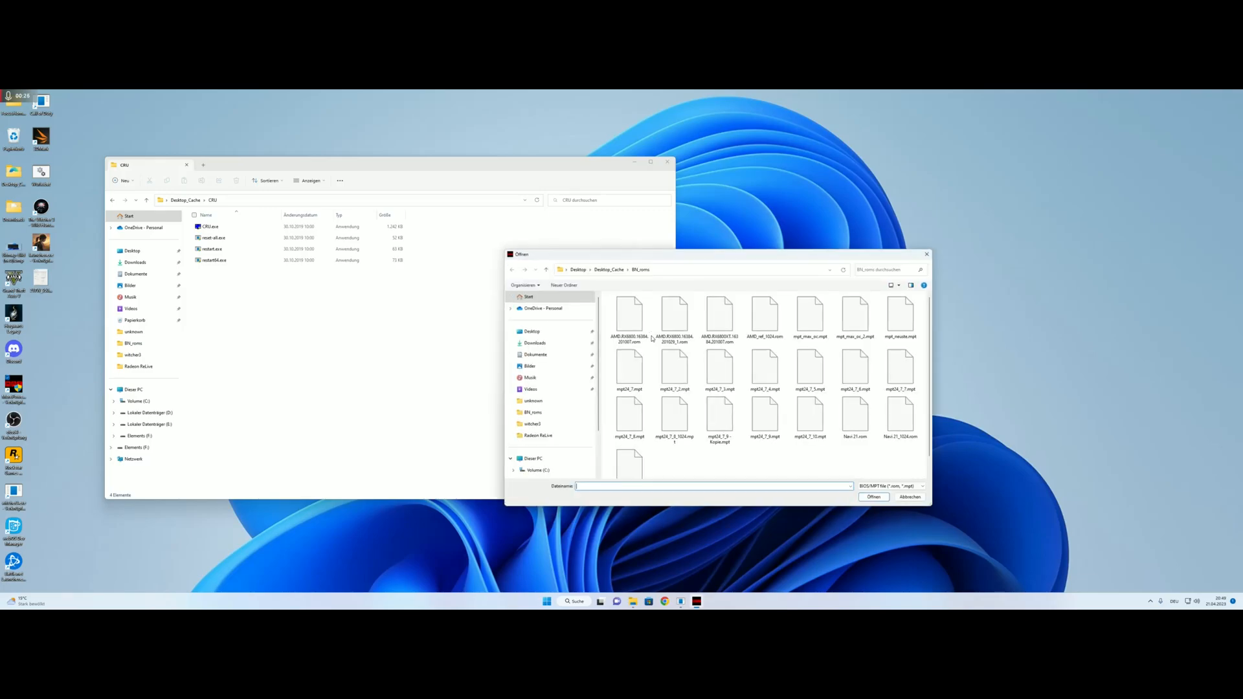
Step: Load the saved RX 6800 .rom BIOS and view its Power and Voltage limits
click(719, 316)
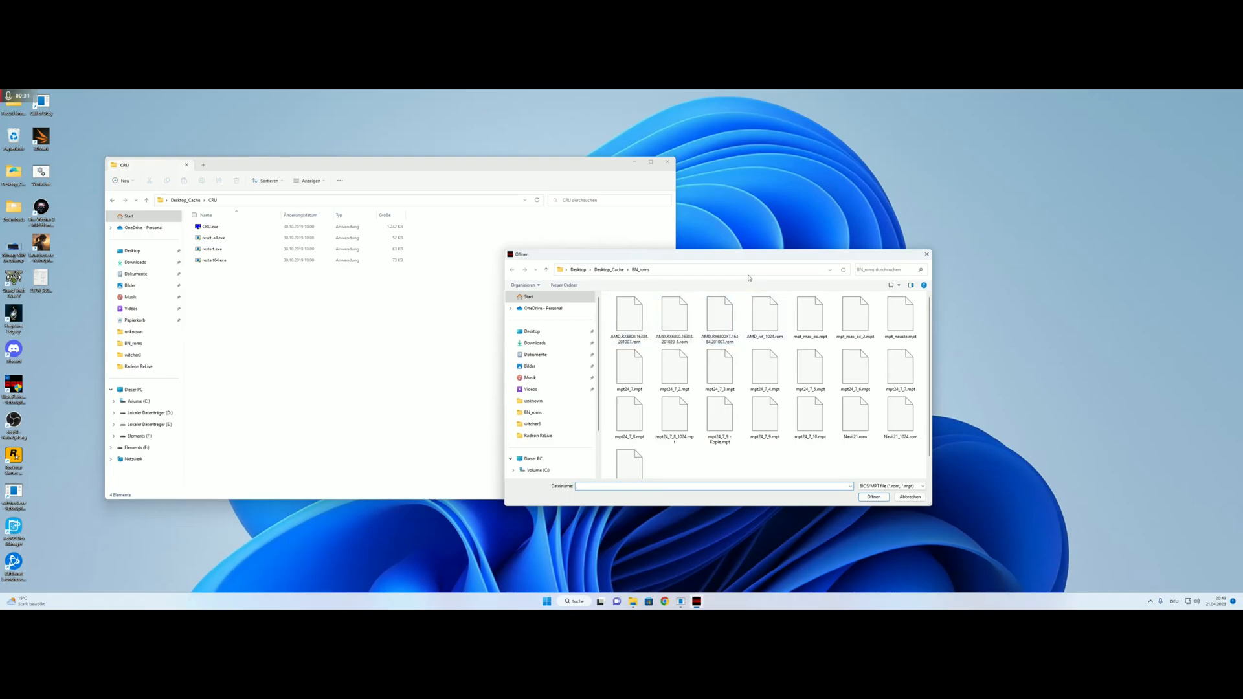
click(674, 317)
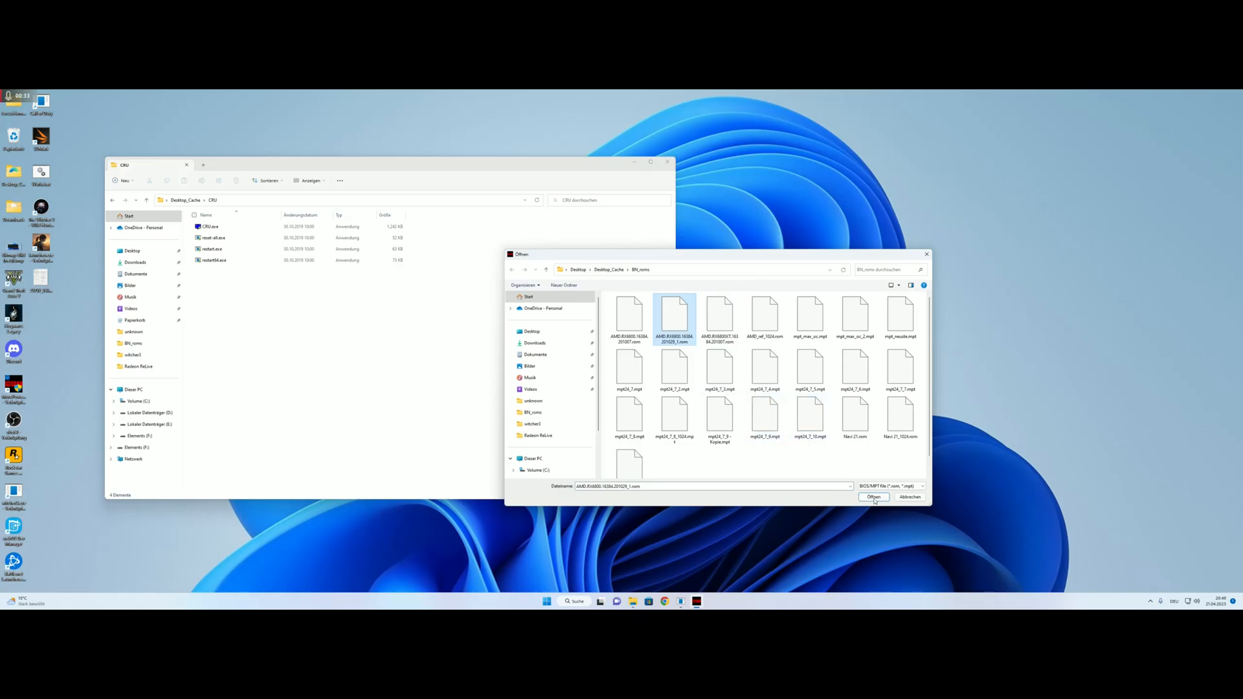
click(873, 497)
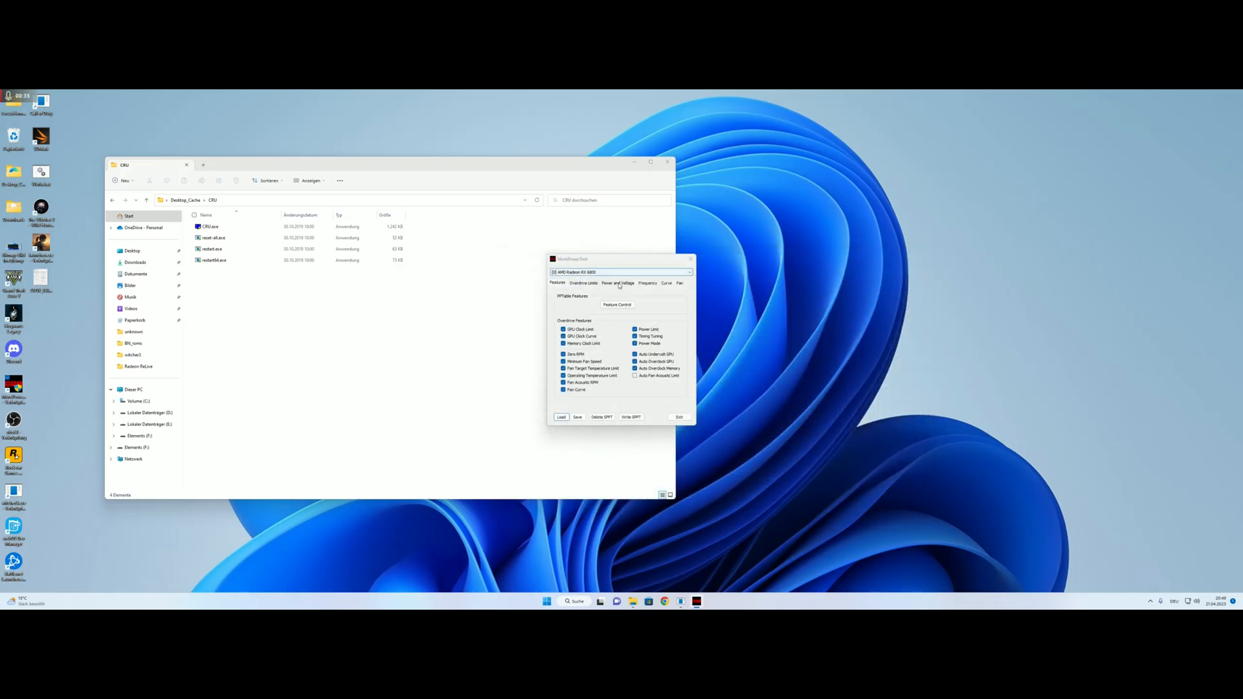
click(617, 284)
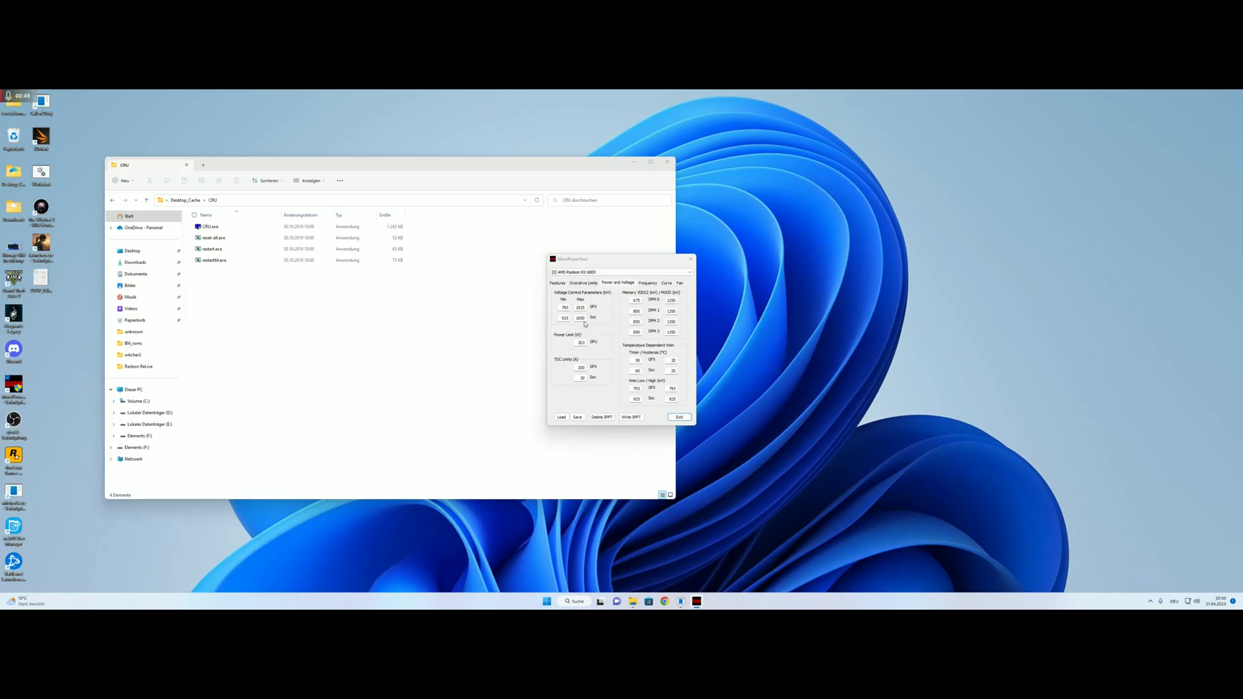
mouse_move(543, 343)
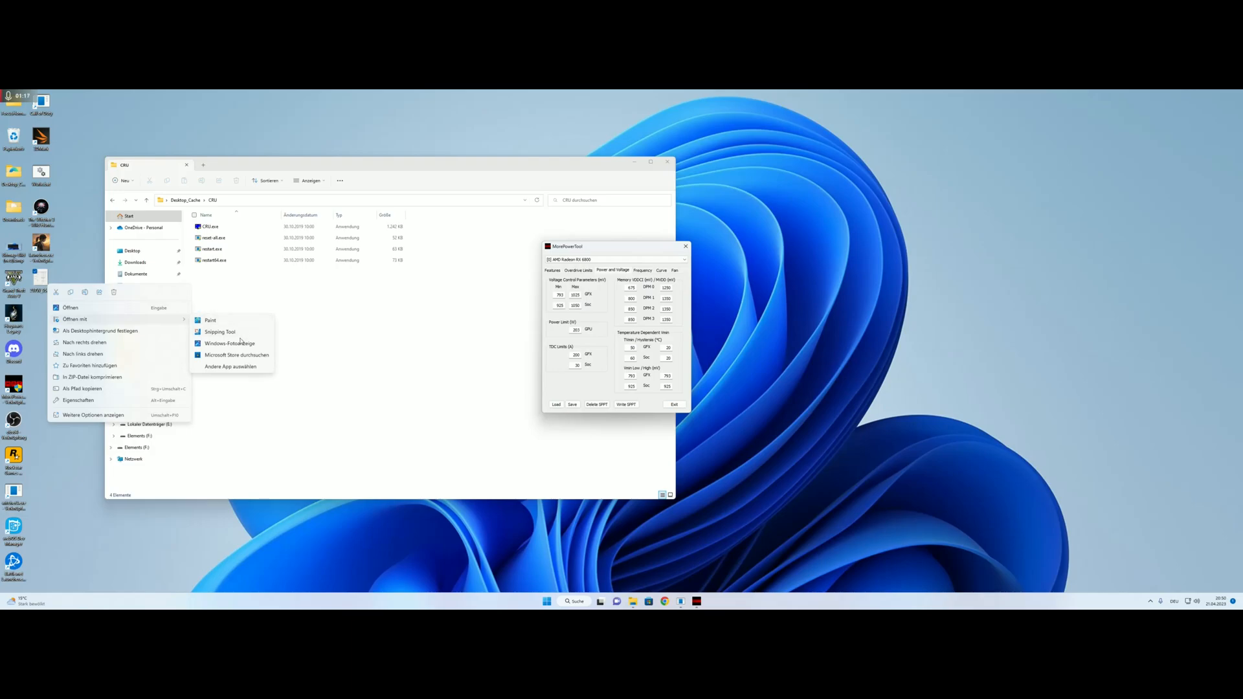
click(229, 343)
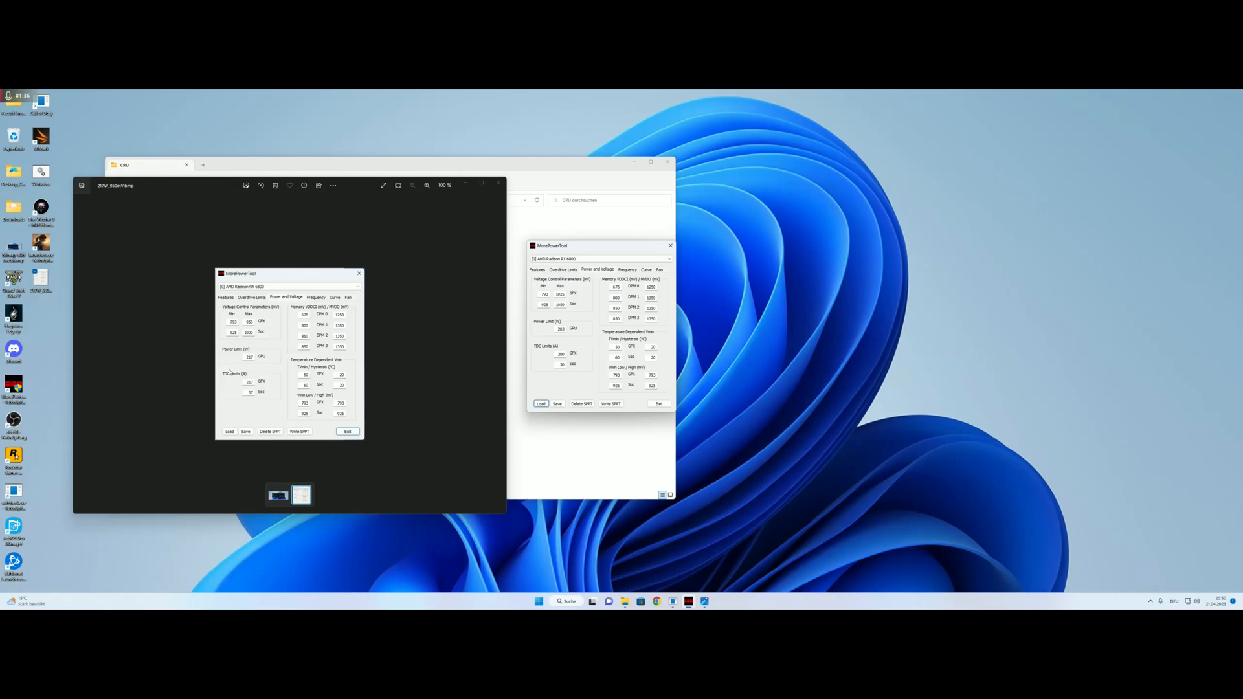
mouse_move(272, 382)
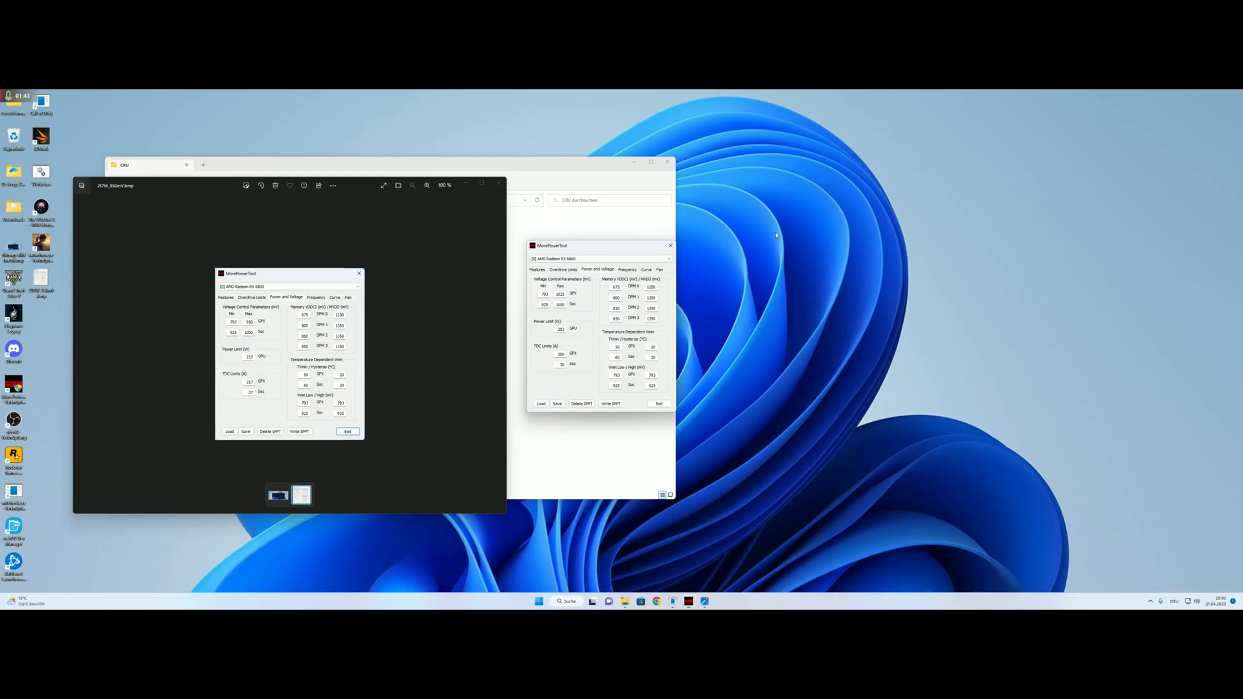
Step: Launch AMD Software: Adrenalin Edition from the desktop context menu's more options
right_click(777, 235)
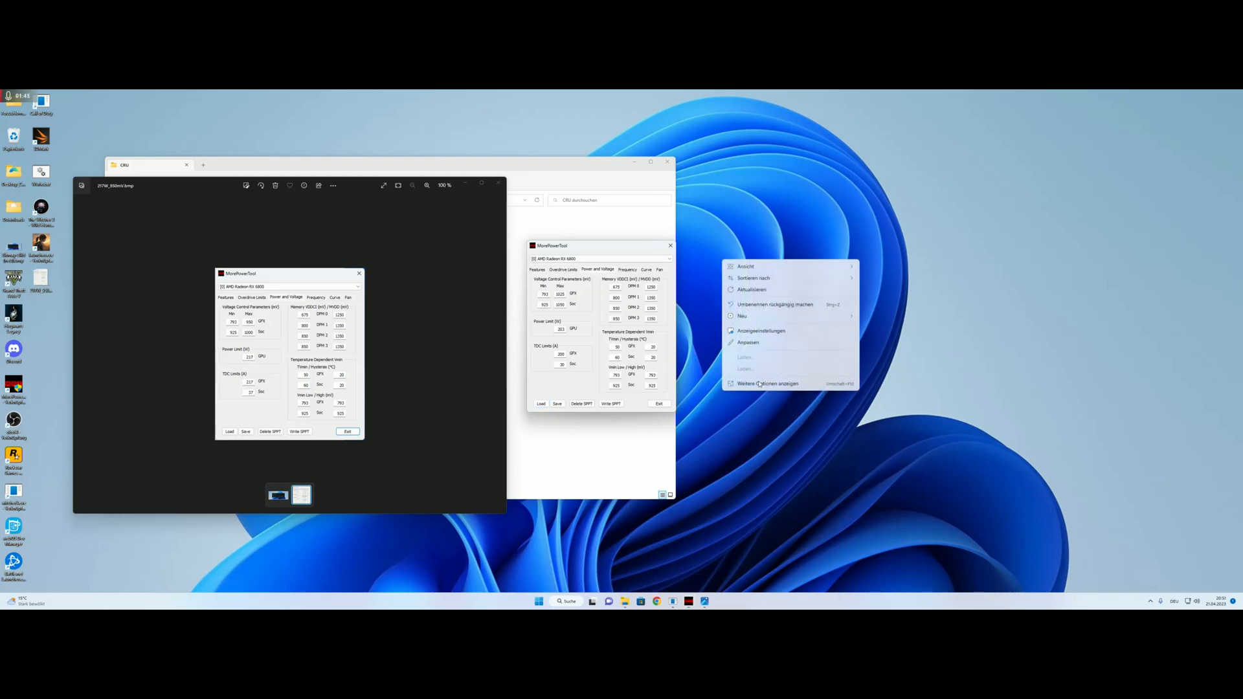
click(768, 384)
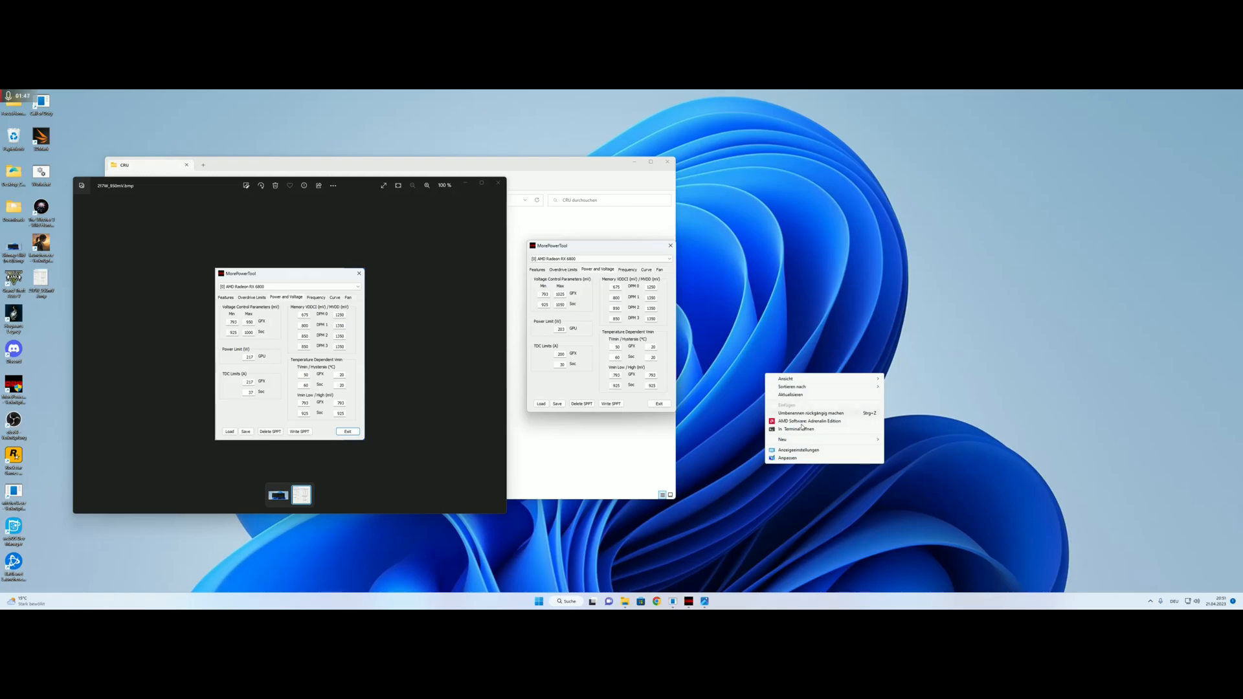
click(653, 252)
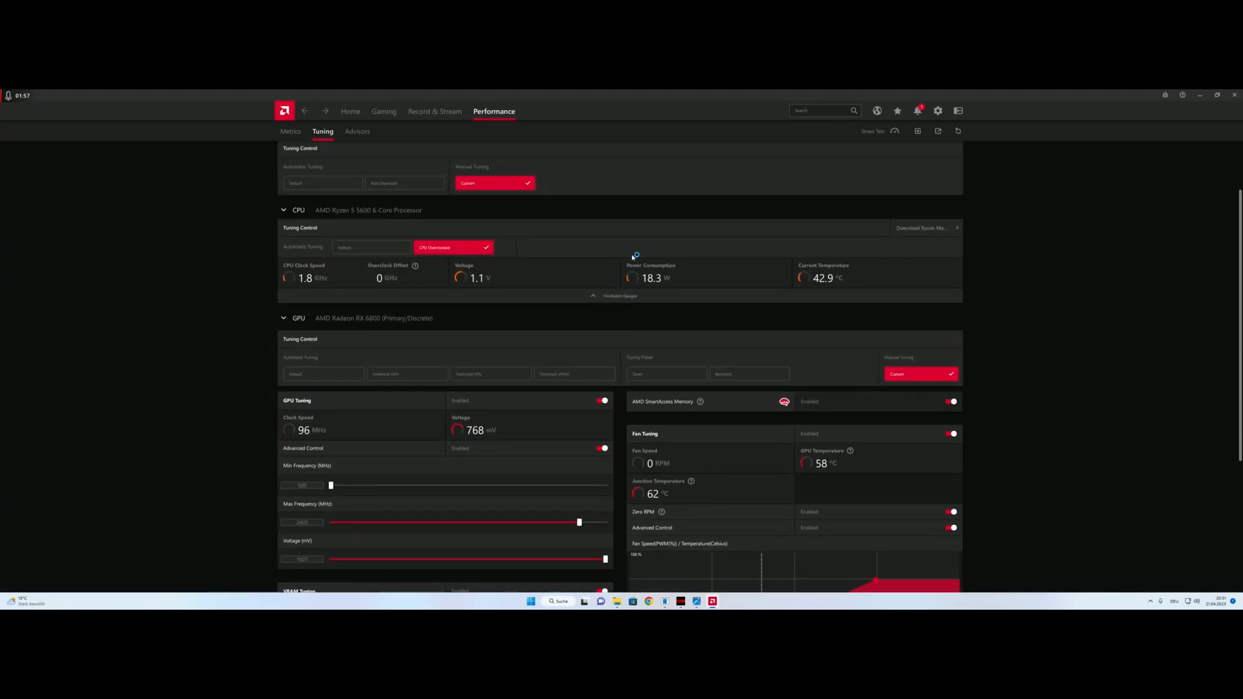
Step: Lower the Max Frequency slider, switch Zero RPM off and apply the tuning changes
scroll(down, 3)
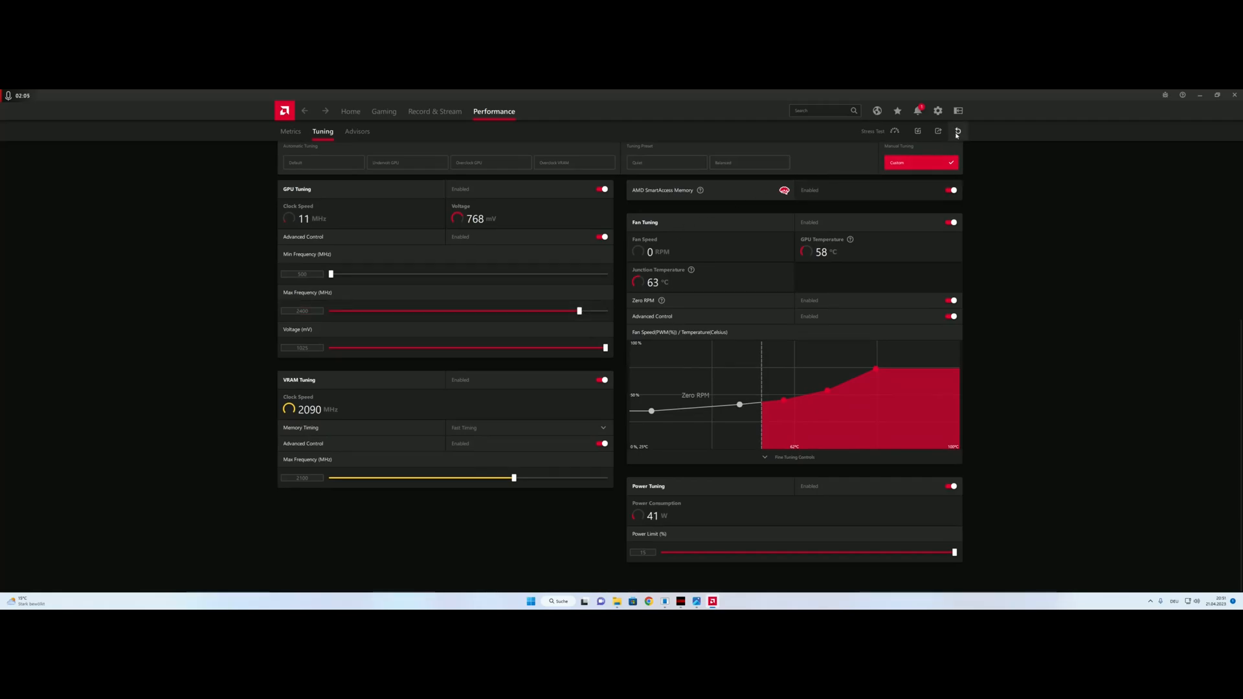
drag(578, 310, 578, 309)
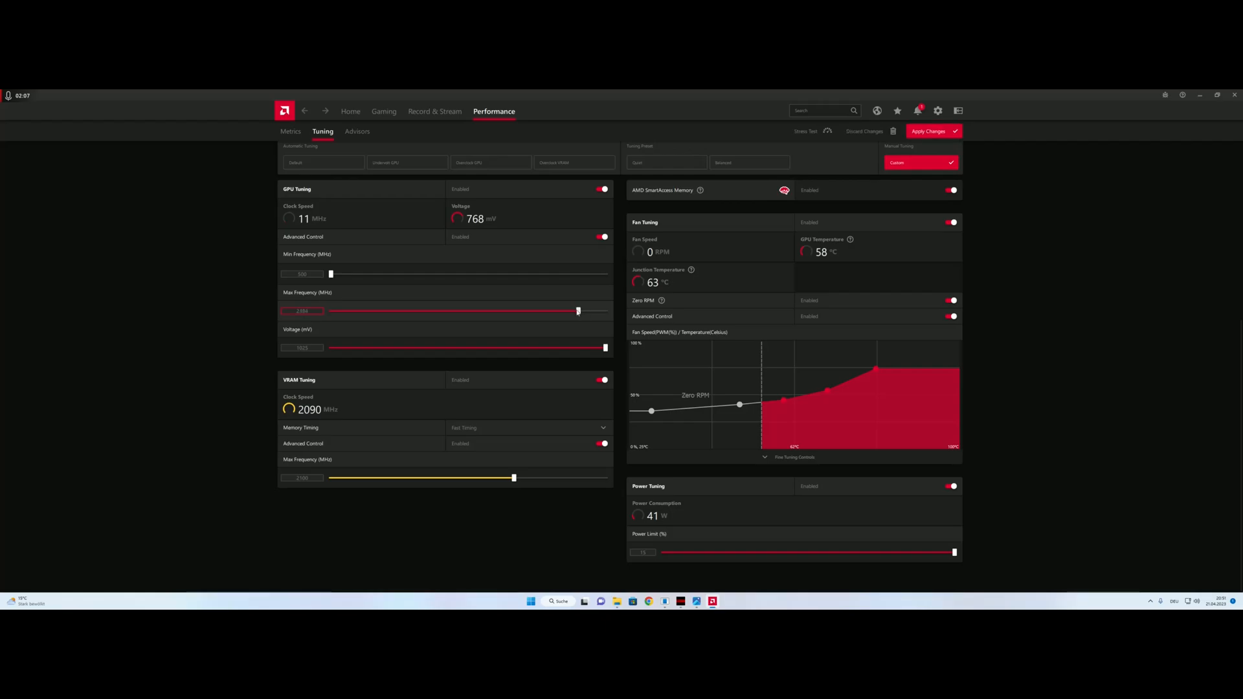
drag(578, 311, 561, 310)
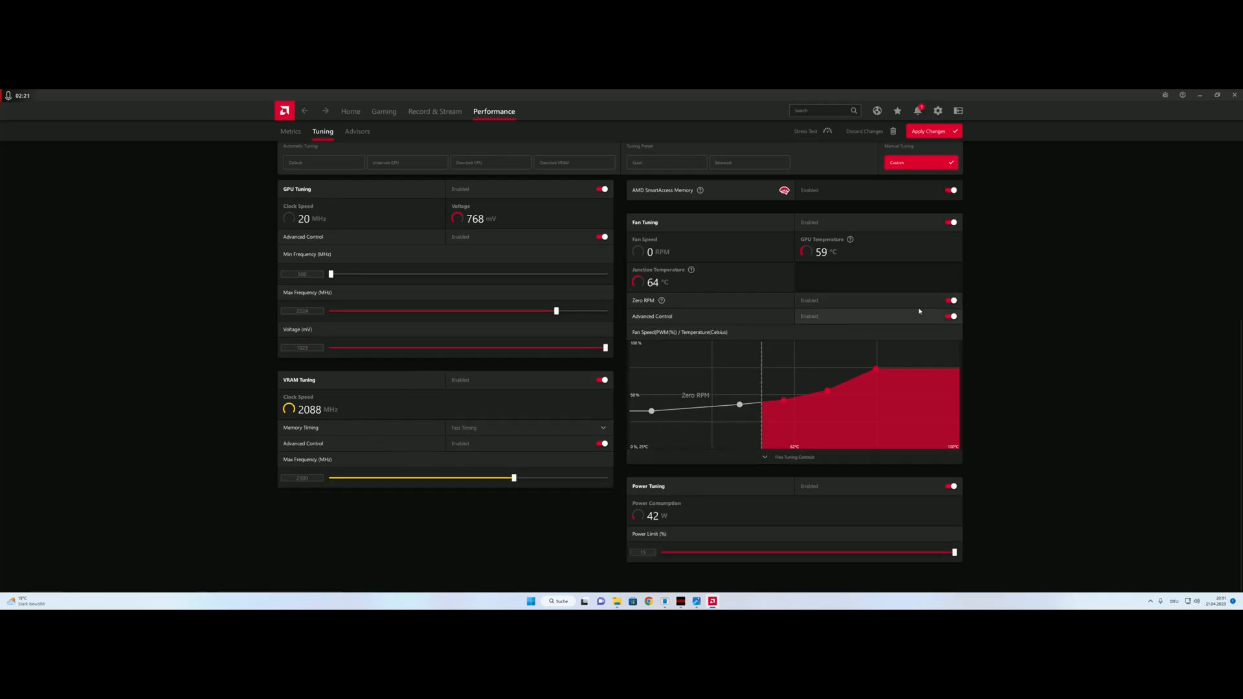
click(952, 299)
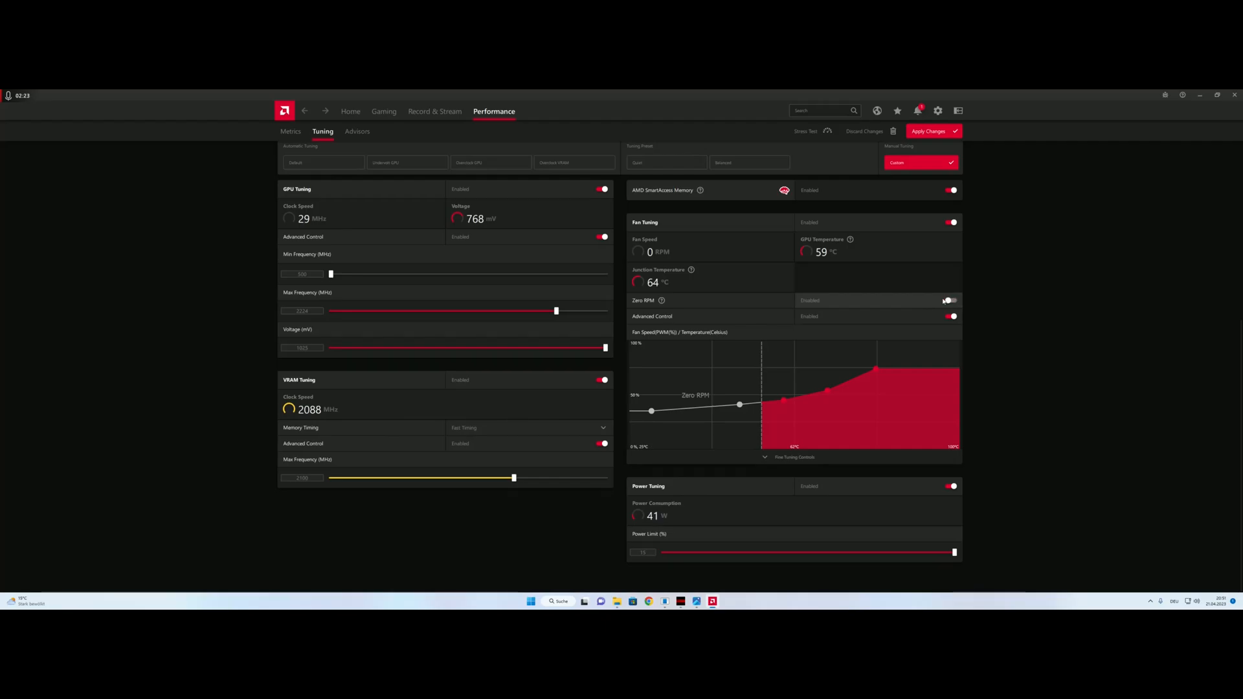
click(949, 299)
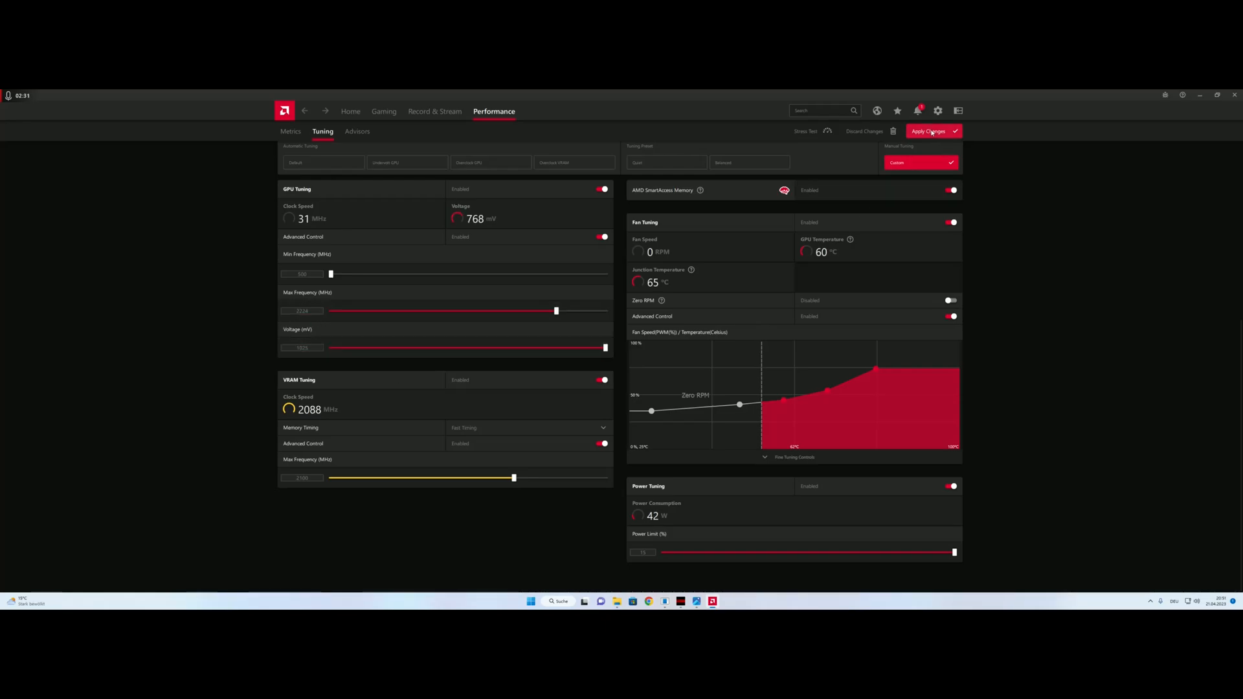
click(934, 131)
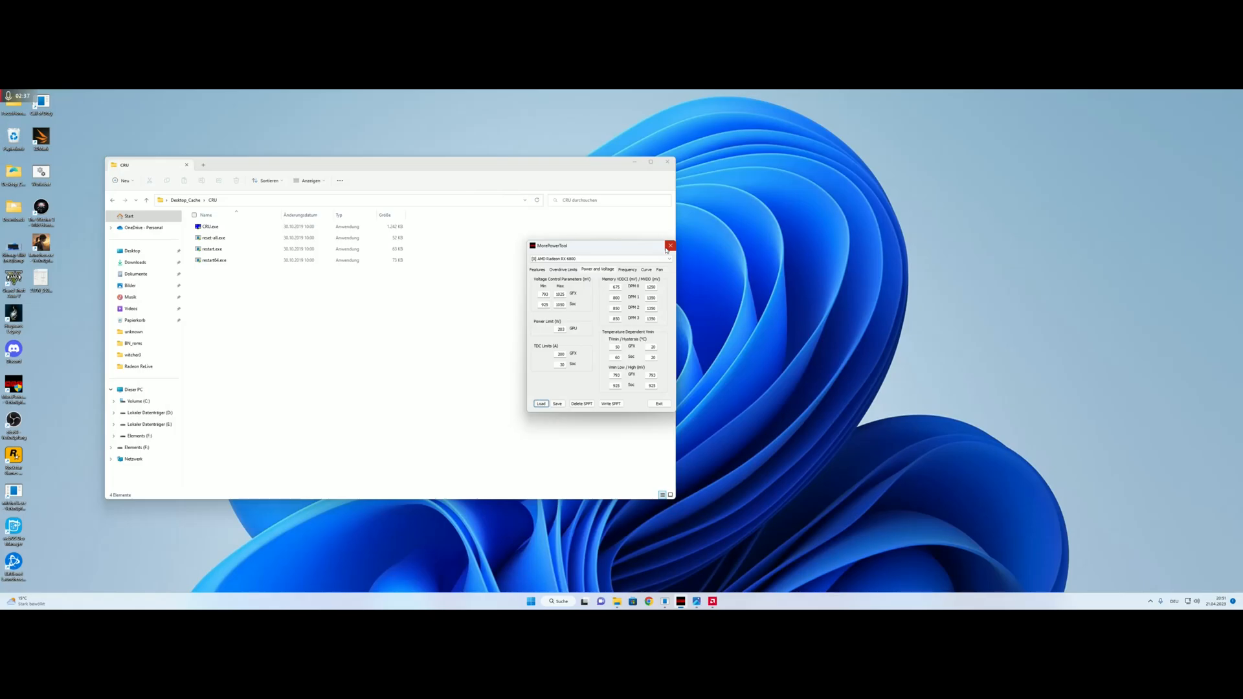
mouse_move(670, 246)
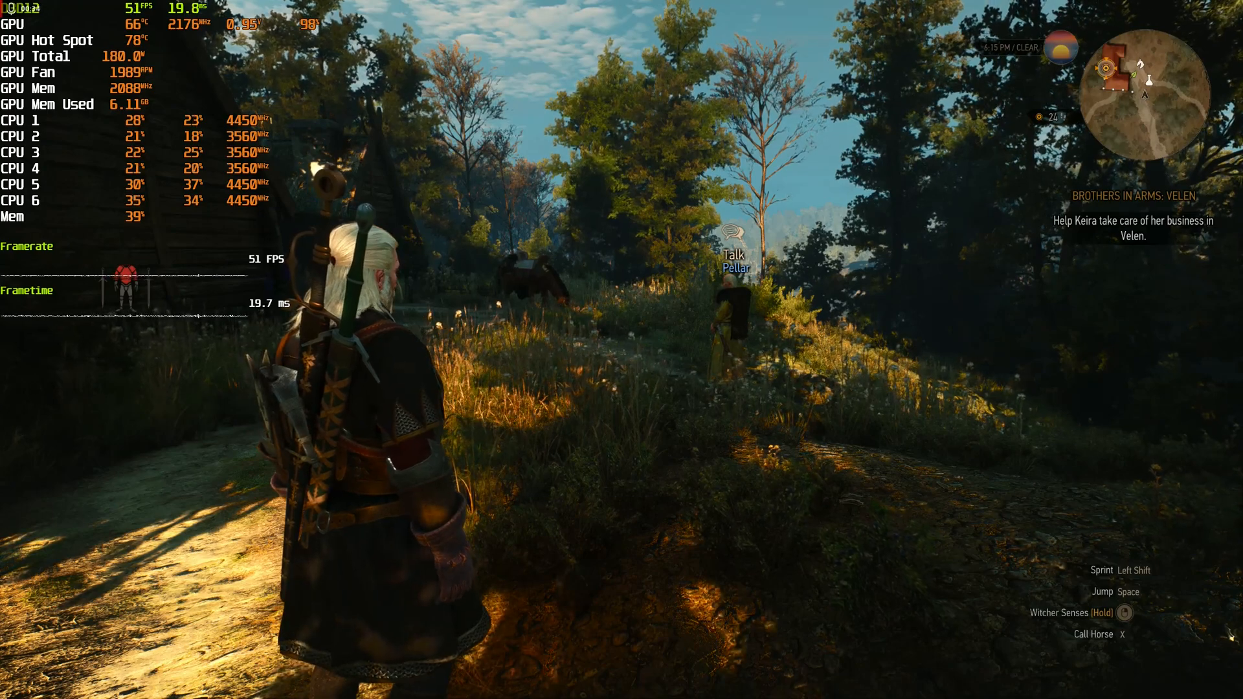
Step: Switch from the game to Adrenalin, raise the Max Frequency slider and apply it
key(Escape)
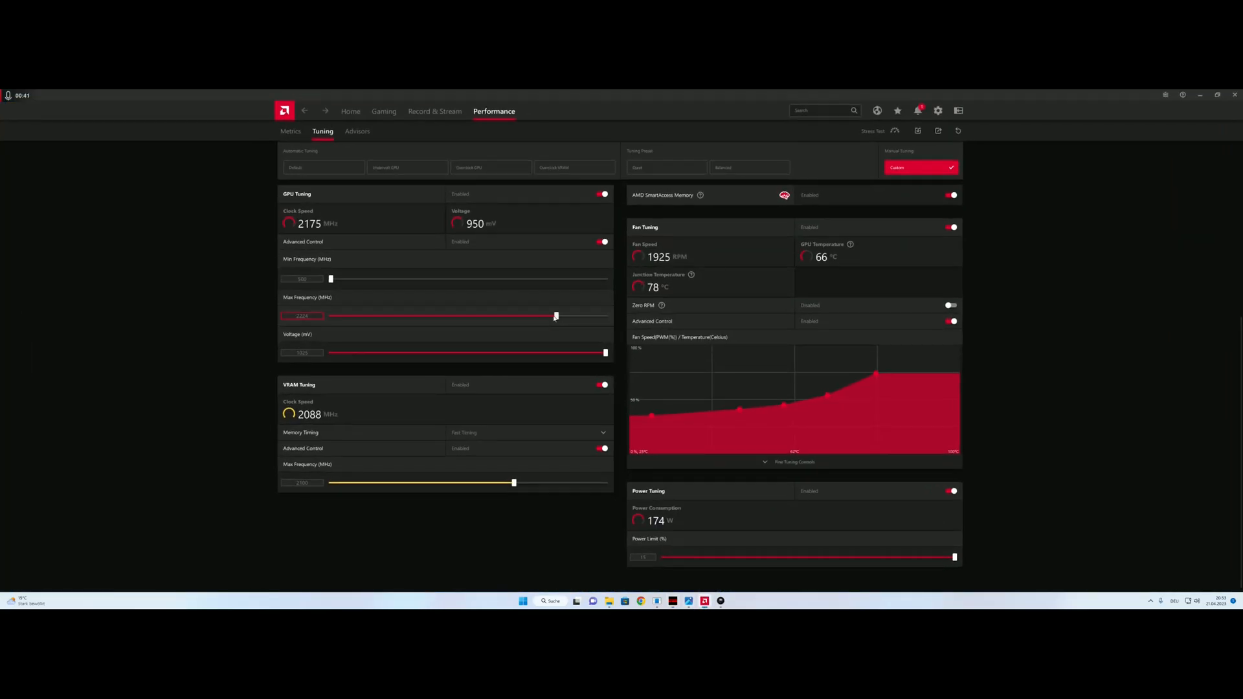
drag(556, 316, 578, 316)
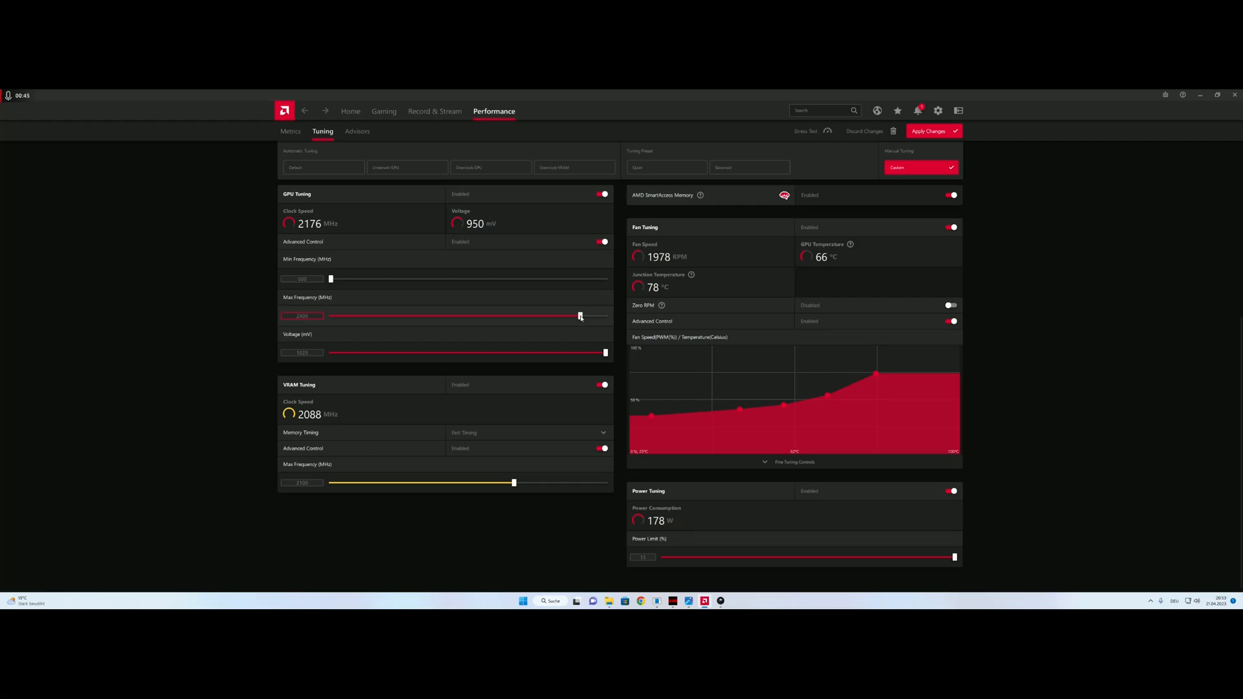
drag(579, 316, 580, 316)
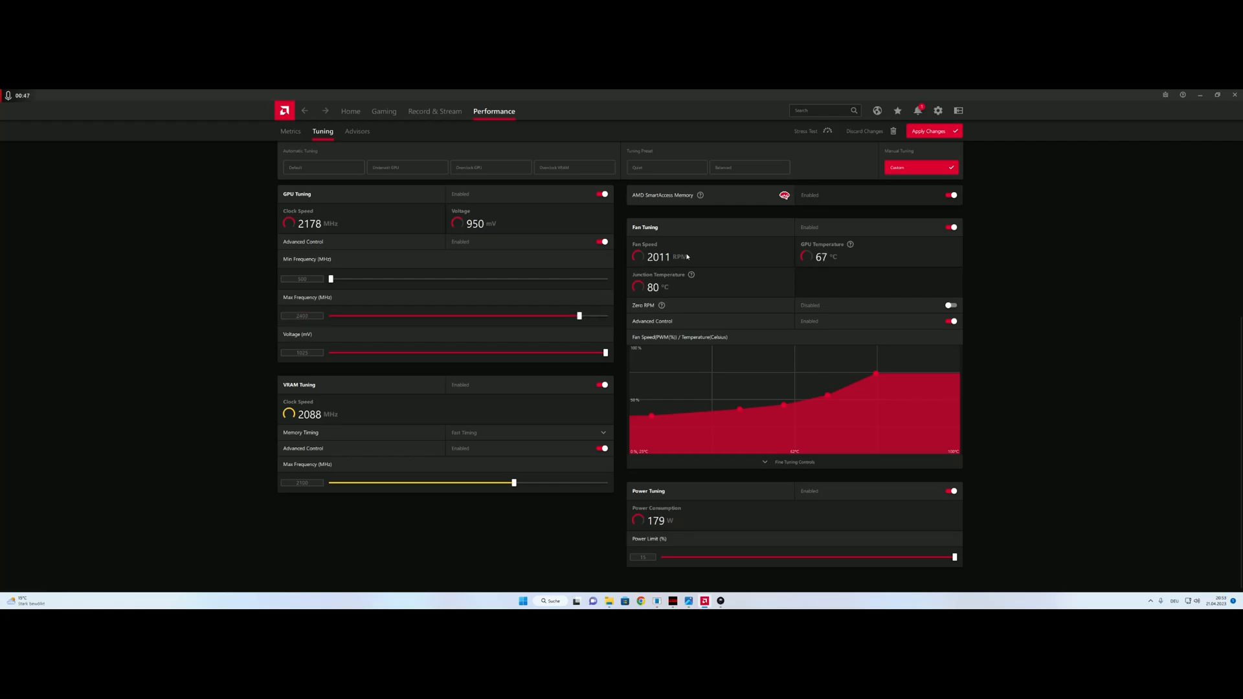
click(934, 130)
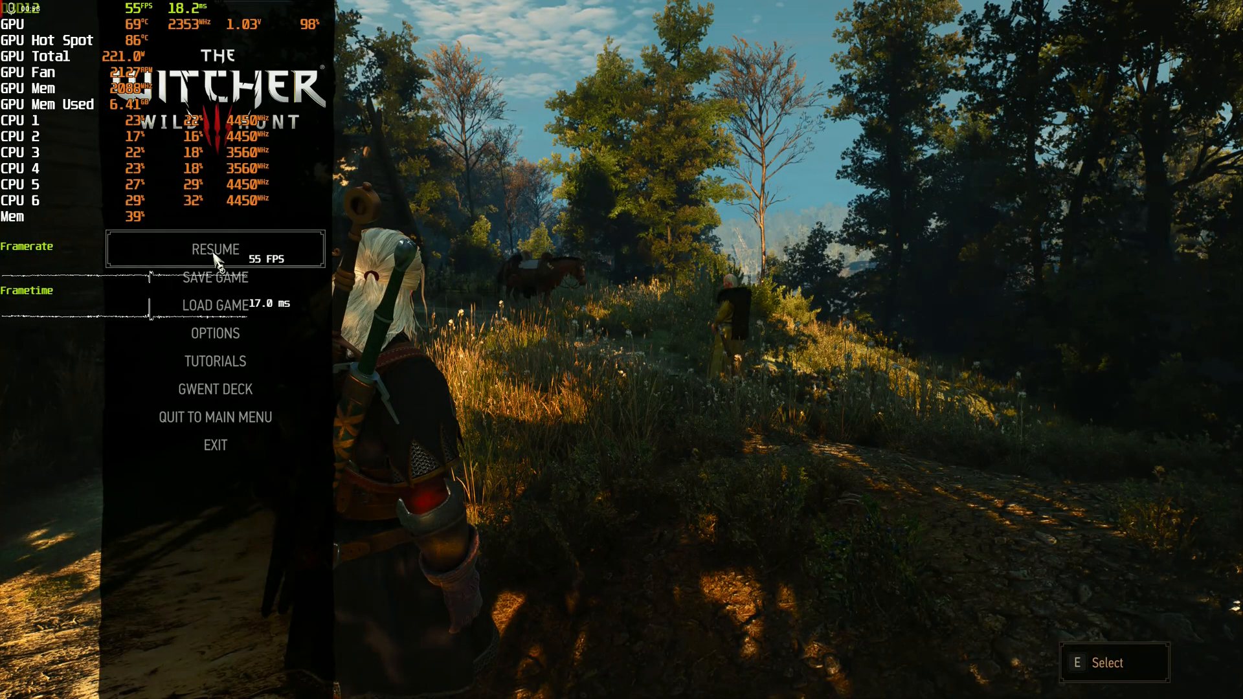
Step: Resume gameplay in Velen from the pause menu, GPU now at about 2350 MHz
click(213, 249)
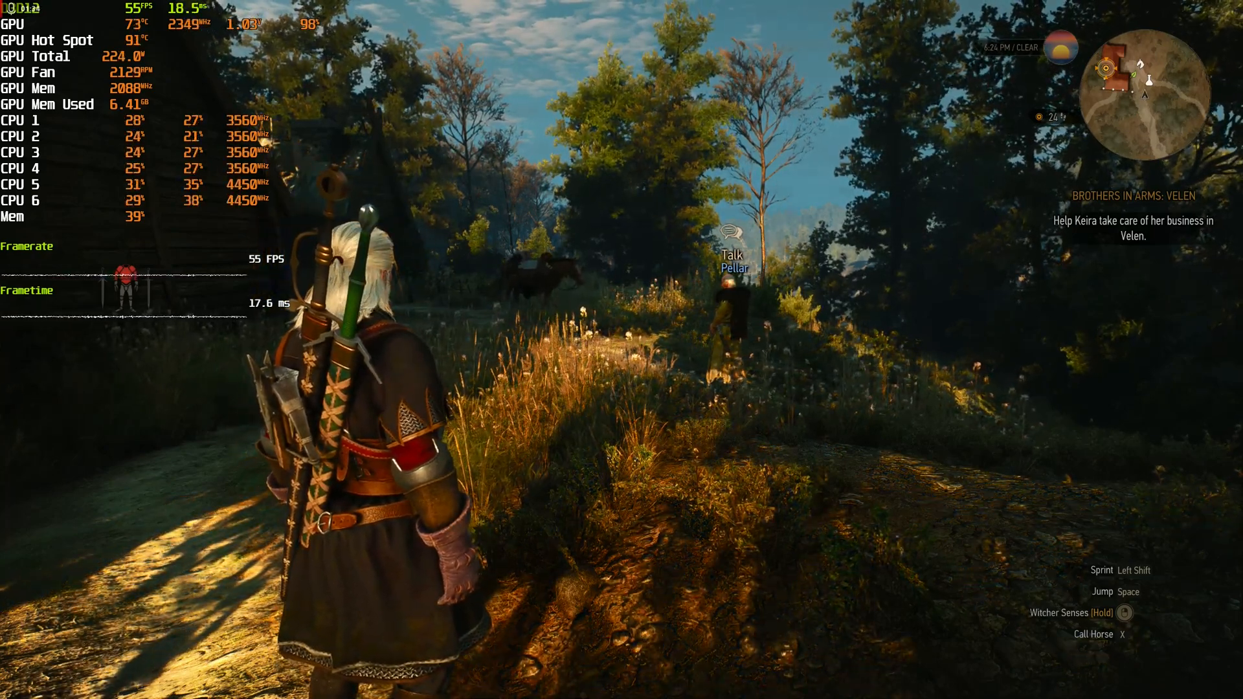
Step: Switch to Adrenalin, drag the Voltage (mV) slider lower and apply the undervolt
key(alt+tab)
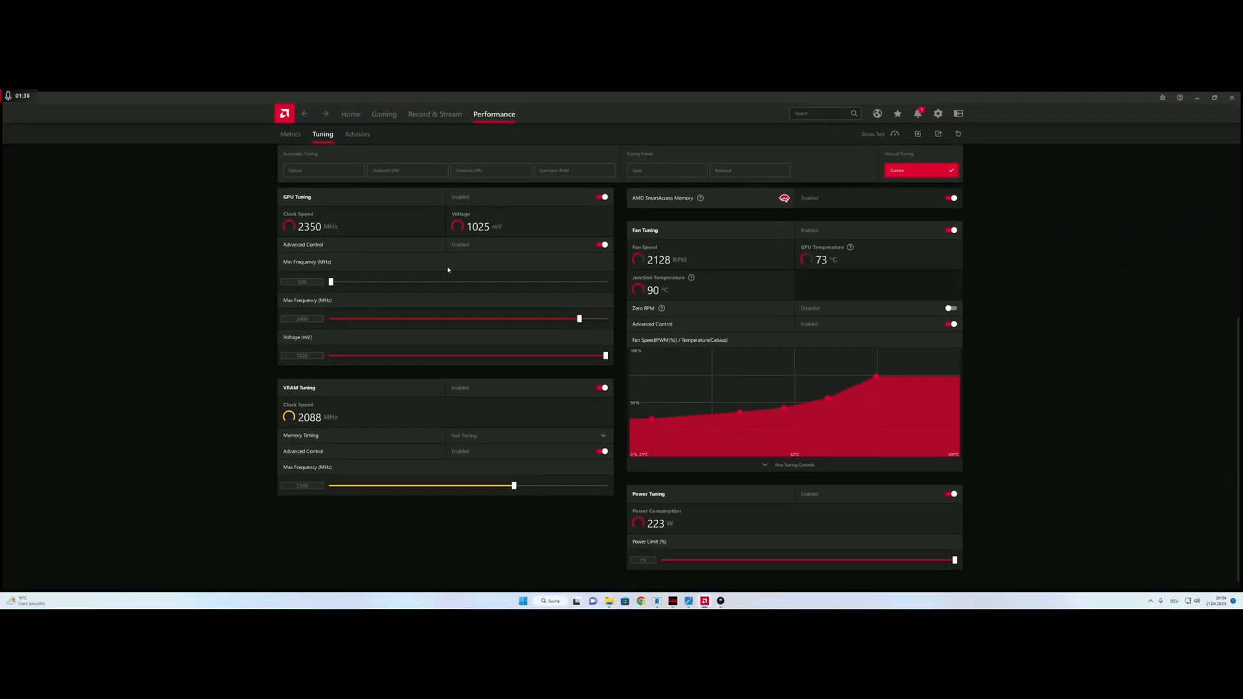
drag(605, 355, 580, 355)
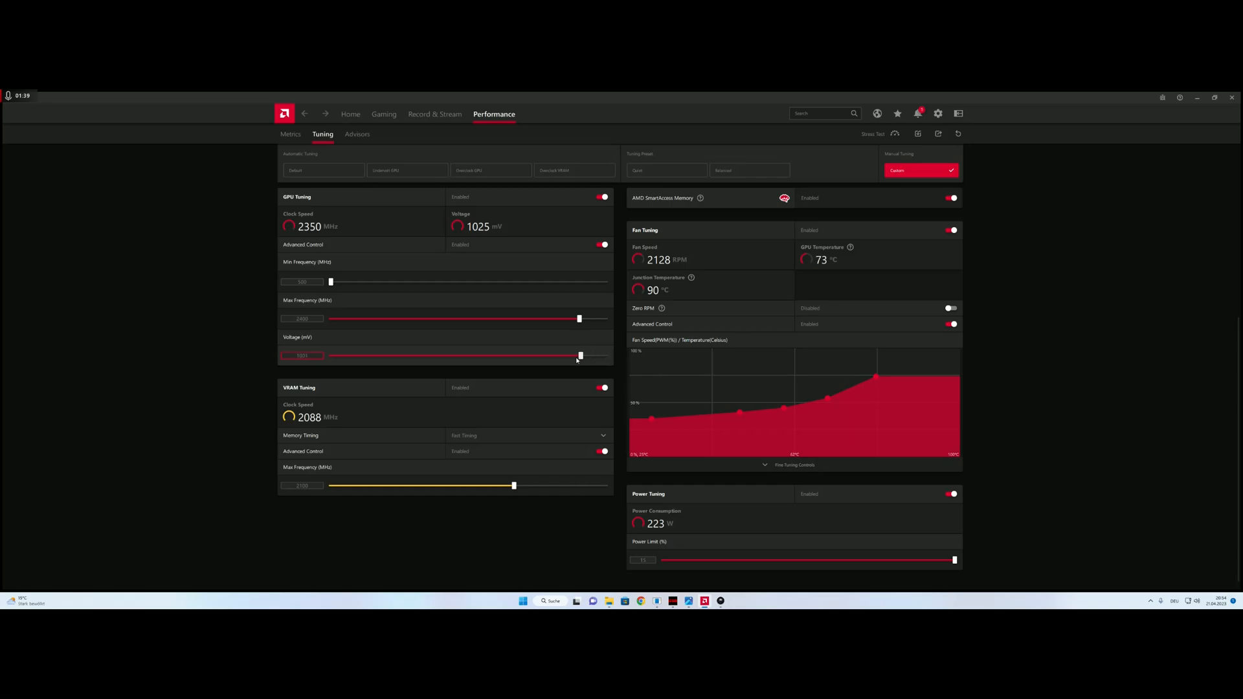
drag(579, 354, 545, 355)
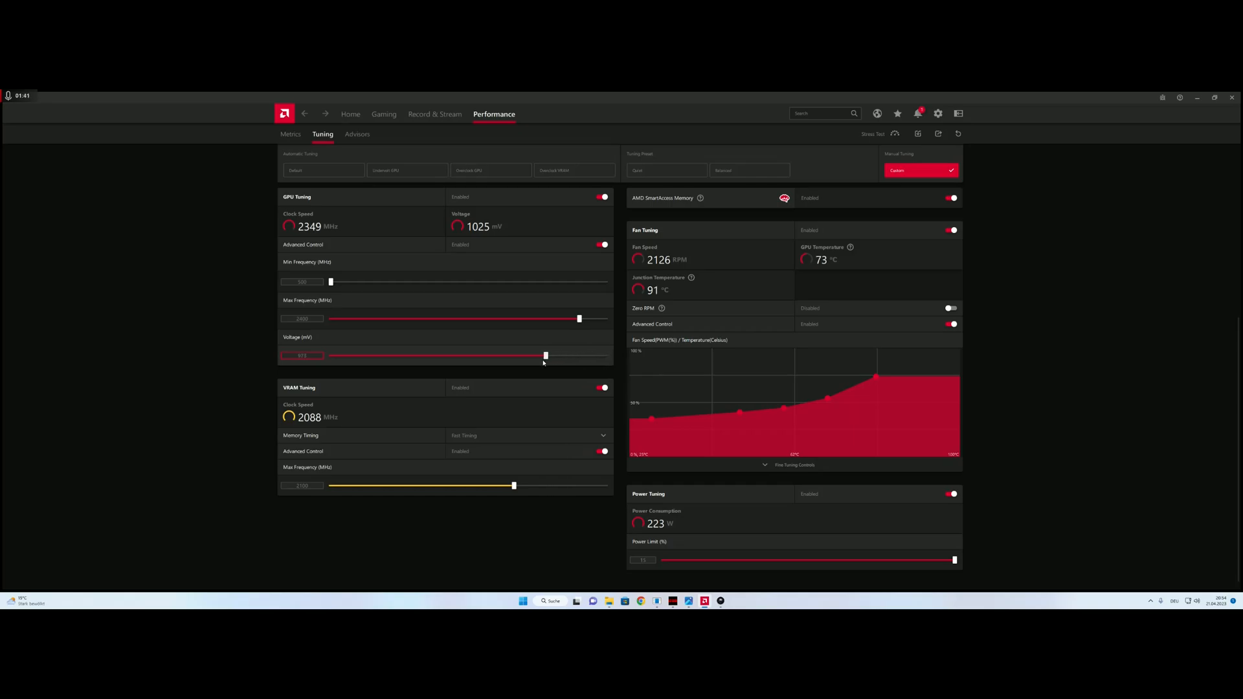
drag(545, 354, 515, 355)
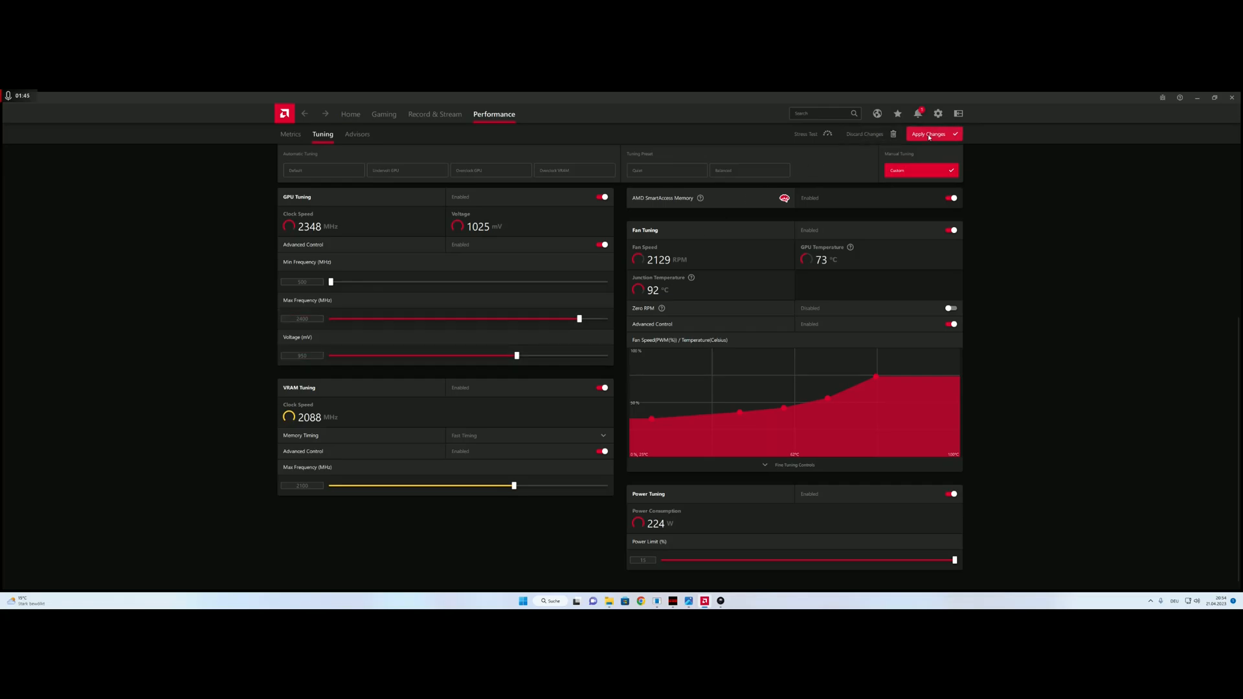
click(927, 133)
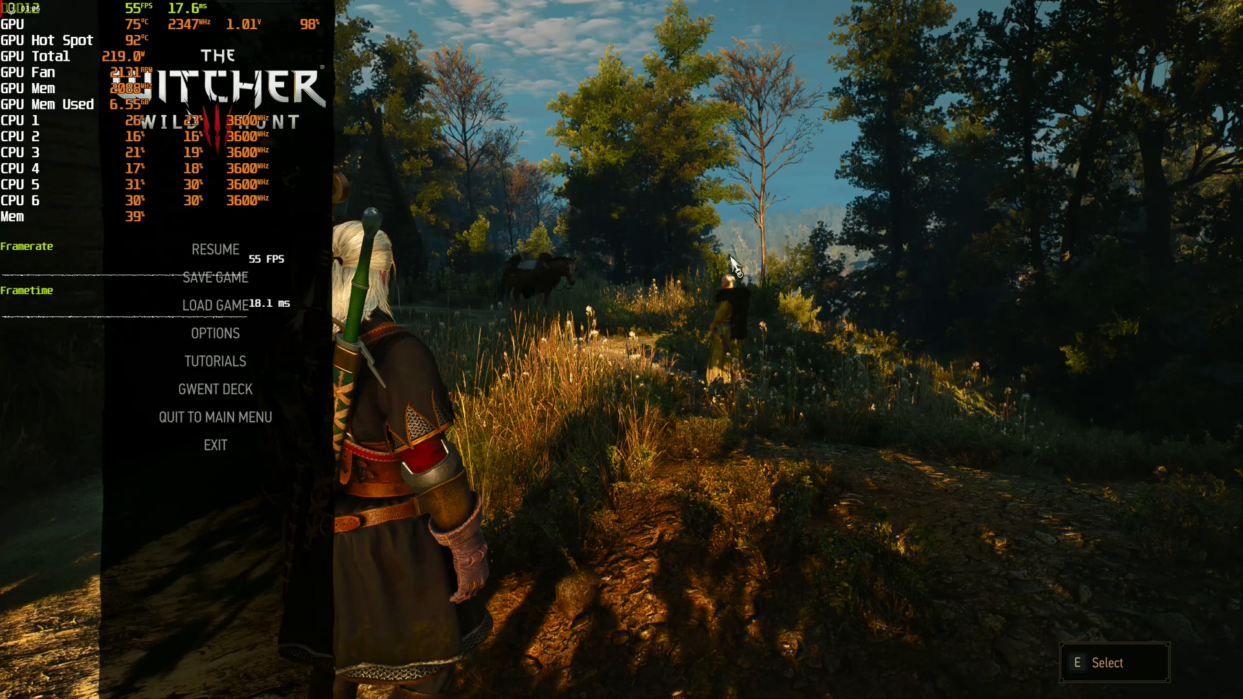
mouse_move(690, 232)
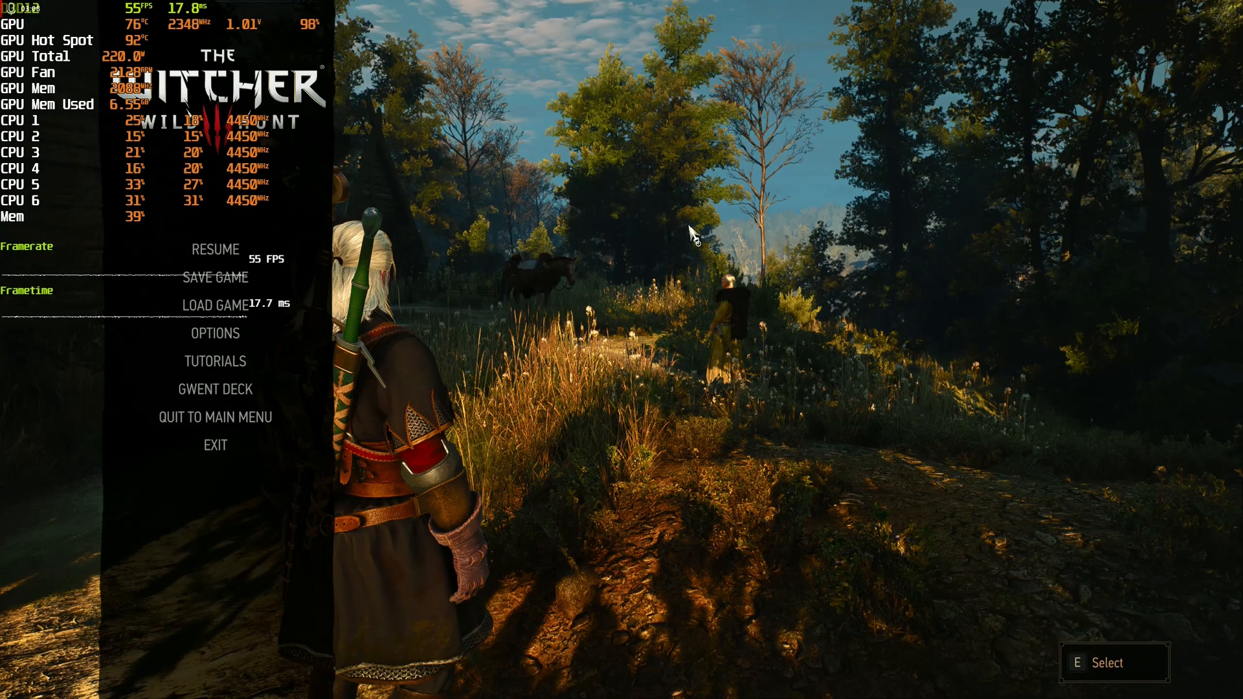
Step: Quit The Witcher 3 to the desktop, confirming exit without saving
click(214, 444)
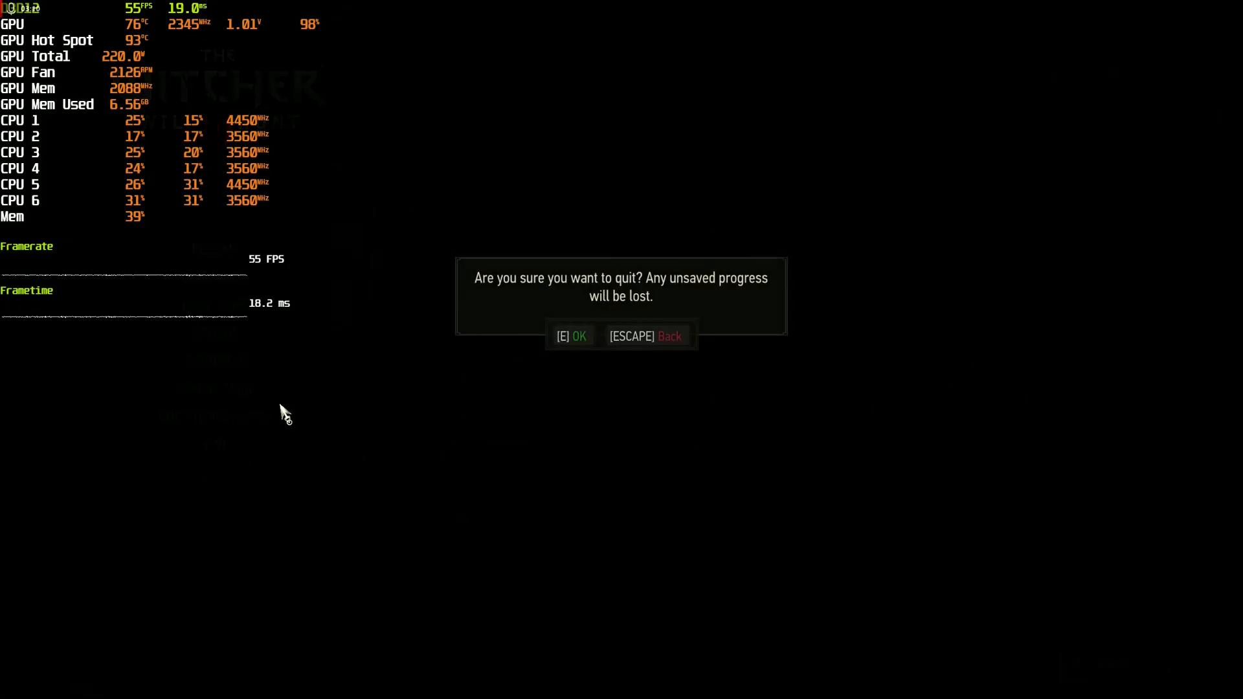
click(570, 336)
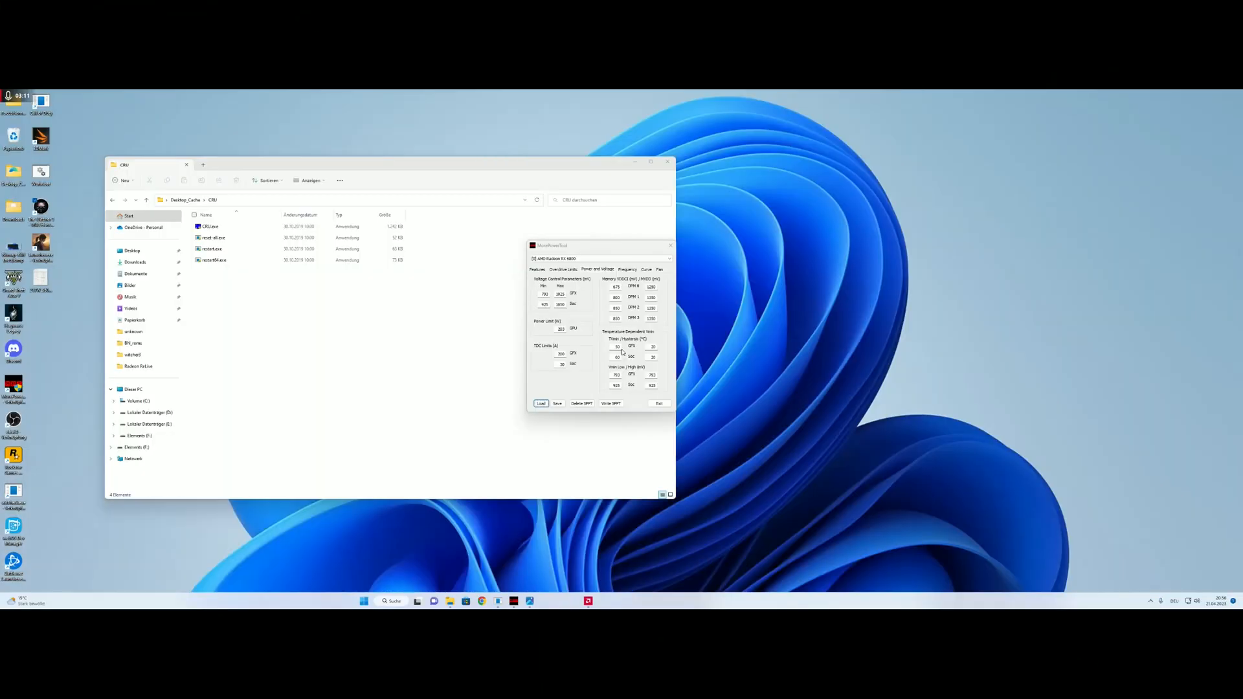